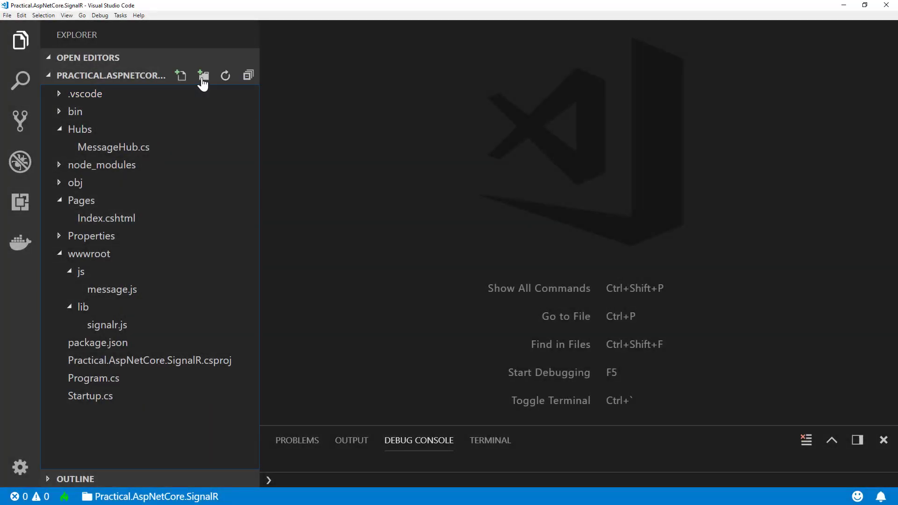
# - Create a Controllers folder at the project root with a new AnnouncementController.cs file
pyautogui.click(204, 75)
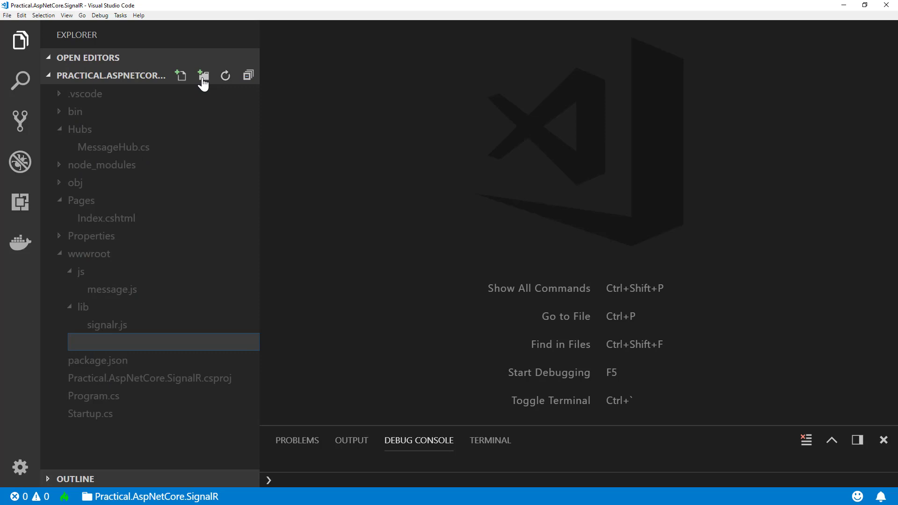
pyautogui.click(204, 75)
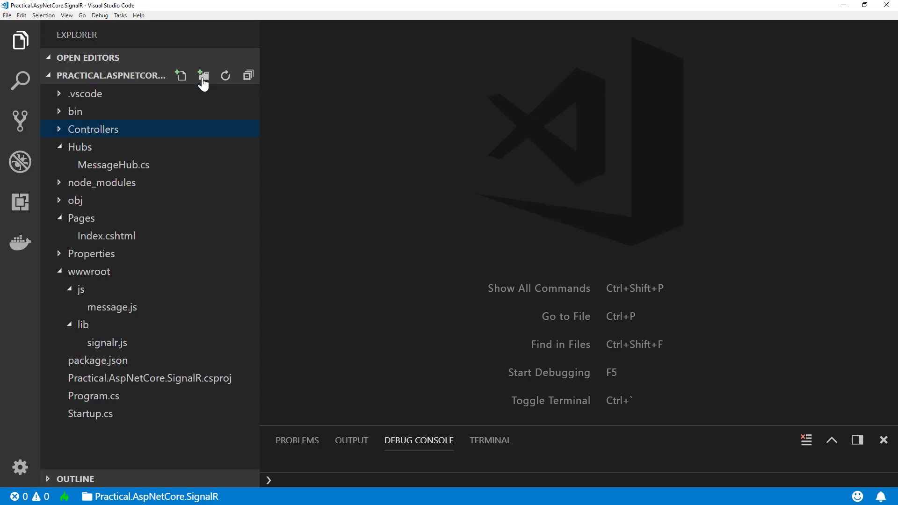
pyautogui.click(204, 75)
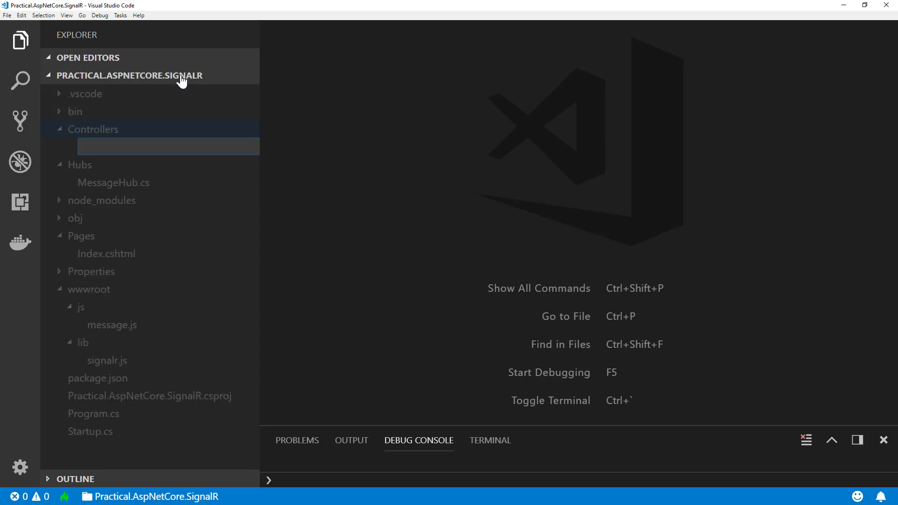
pyautogui.write('AnnouncementCo')
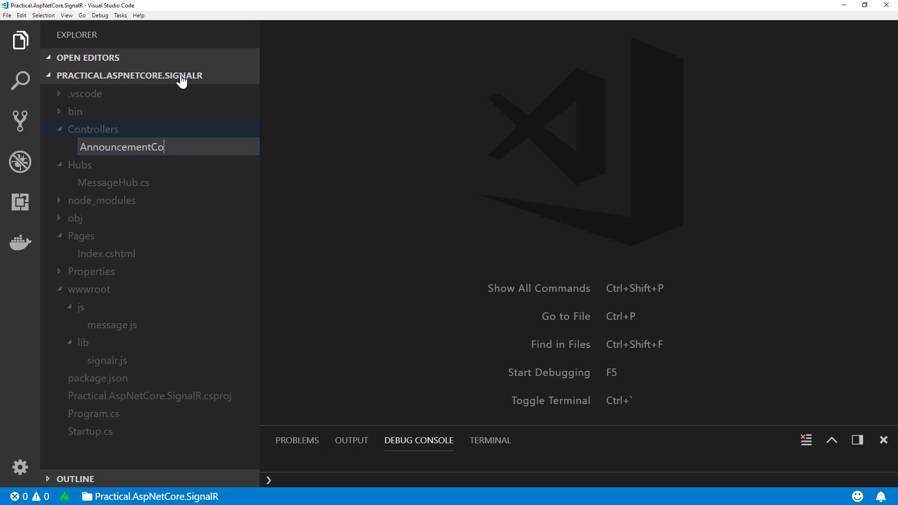
pyautogui.press('Enter')
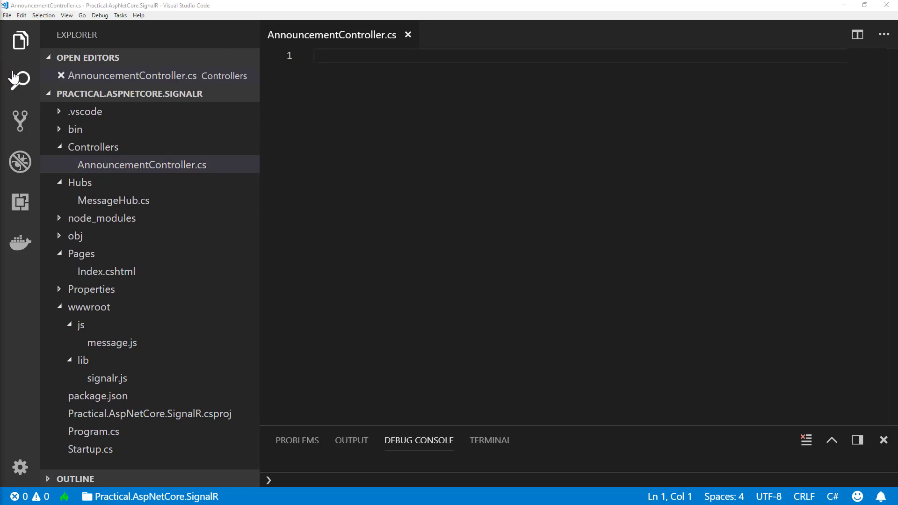
# - Declare AnnouncementController : Controller in Practical.AspNetCore.SignalR, importing Microsoft.AspNetCore.Mvc via quick fix
pyautogui.write('n')
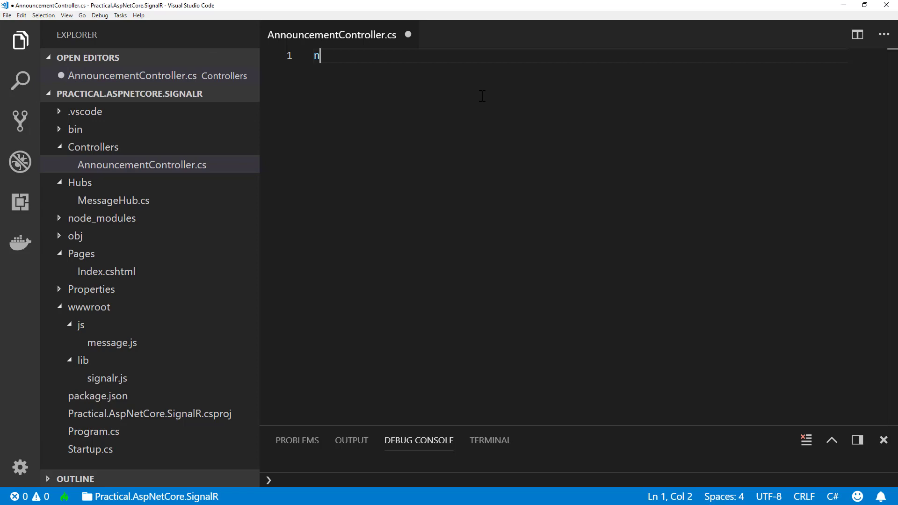
pyautogui.write('amespace Pr')
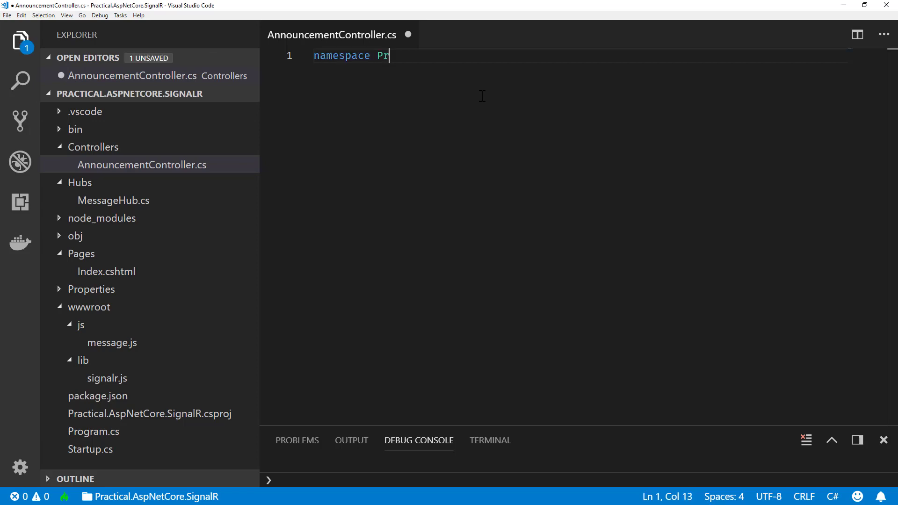
pyautogui.write('actical.')
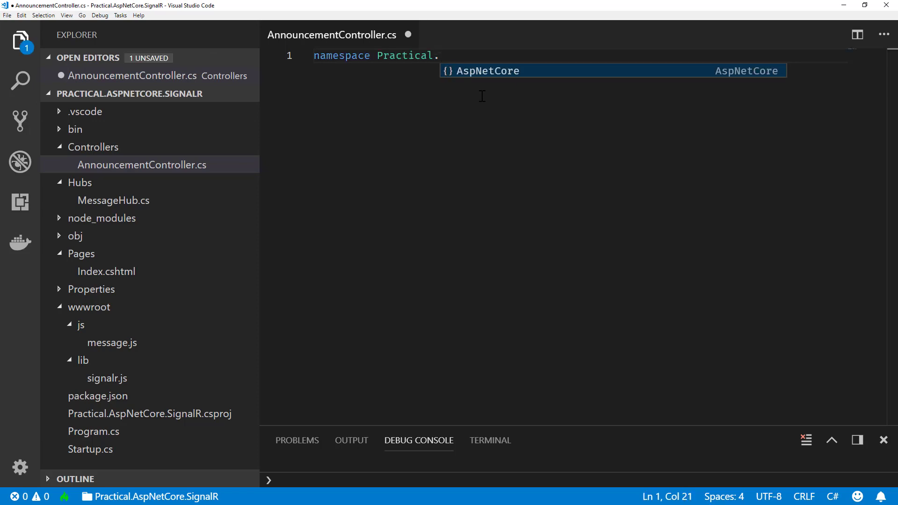
pyautogui.write('AspNetCore.SignalR')
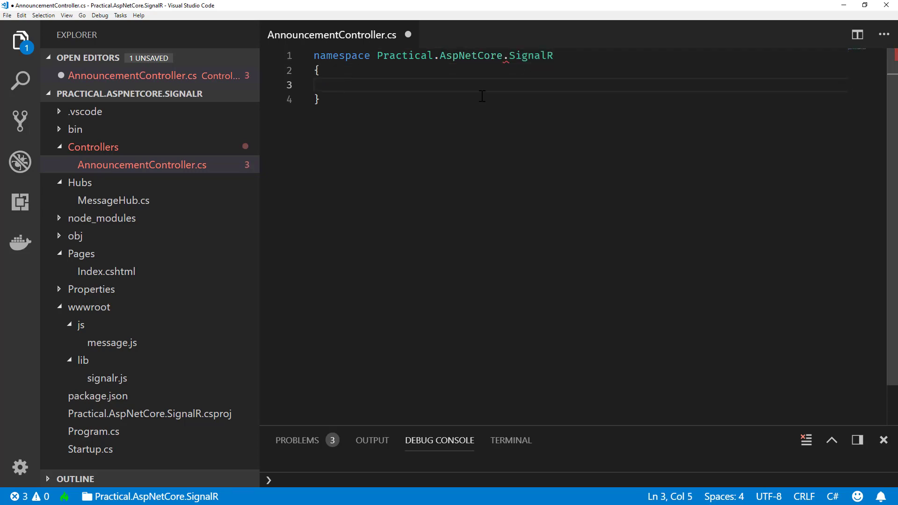
pyautogui.write('public class')
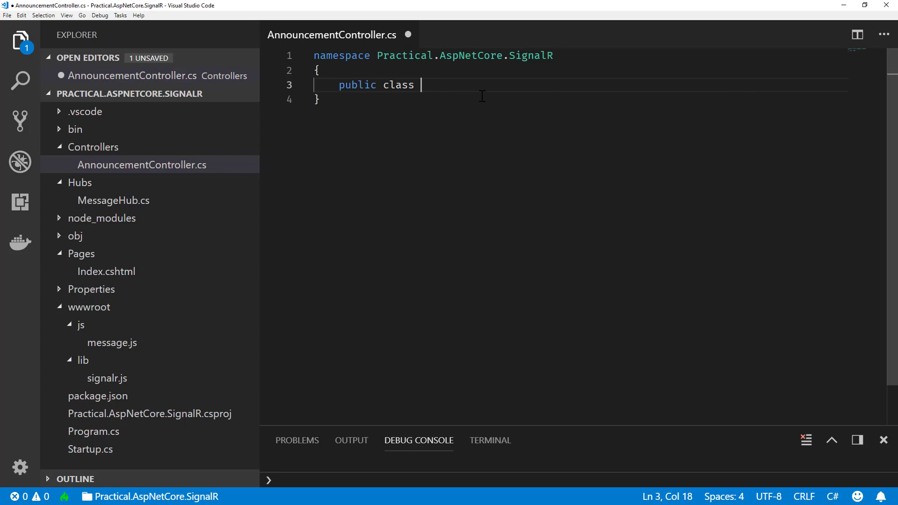
pyautogui.write('Announ')
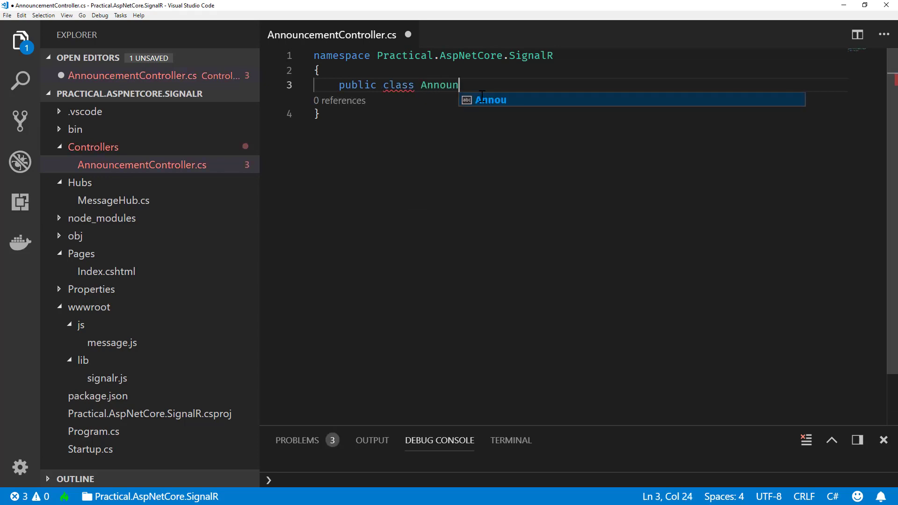
pyautogui.write('cementController : Controller')
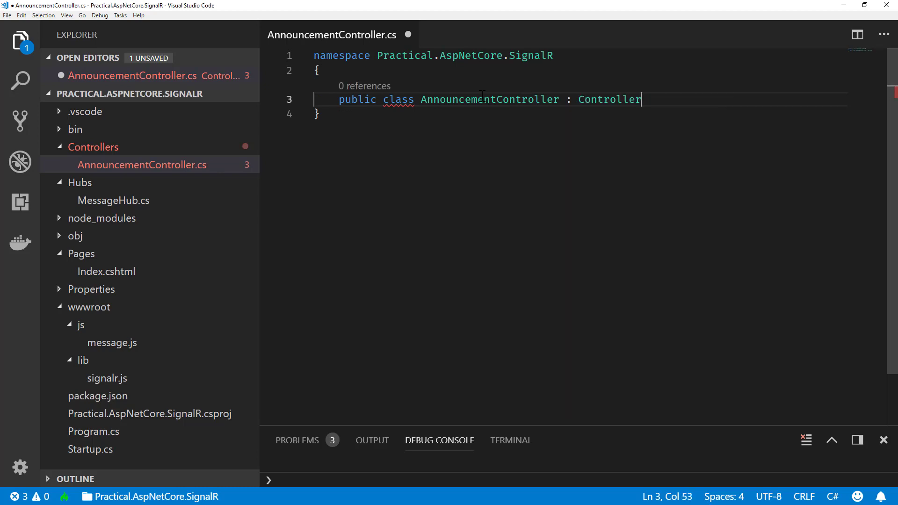
pyautogui.write('{')
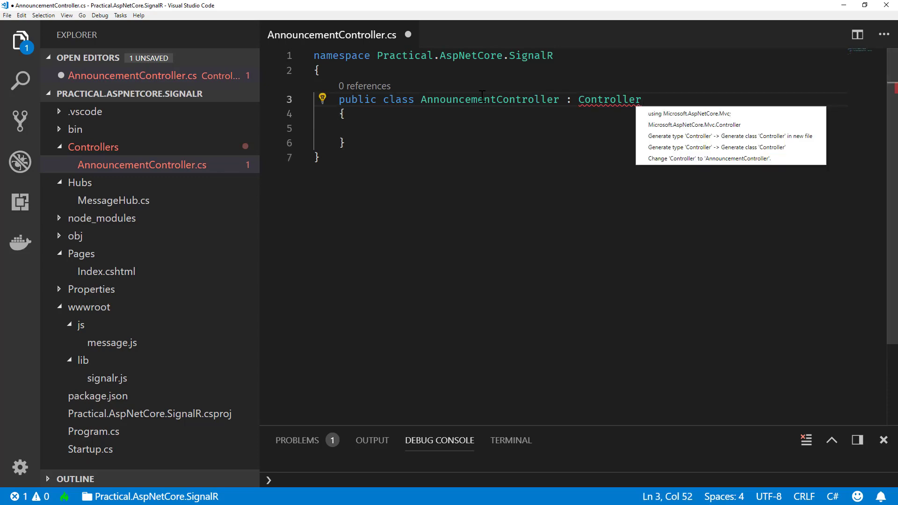
pyautogui.click(691, 113)
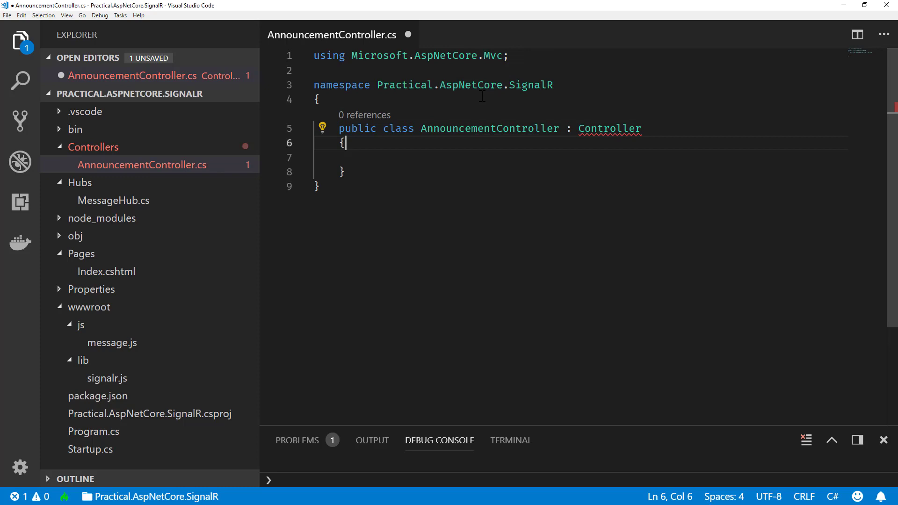
# - Add a constructor taking IHubContext<MessageHub> hubContext, assigned to a private _hubContext field
pyautogui.write('p')
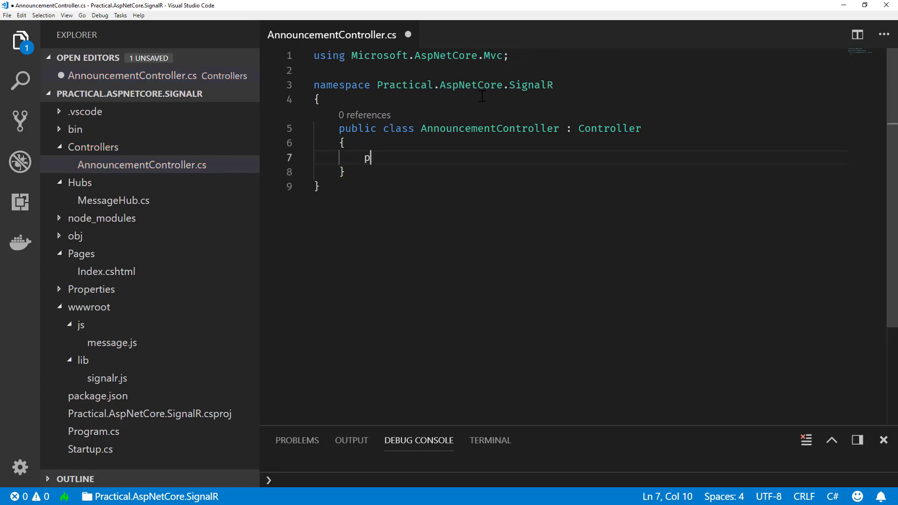
pyautogui.write('ublic Admi')
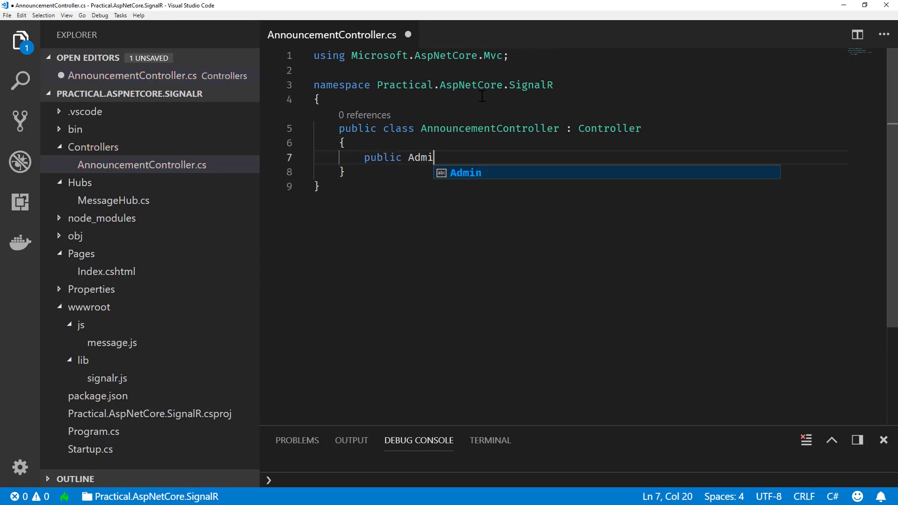
pyautogui.write('nnoucementController(')
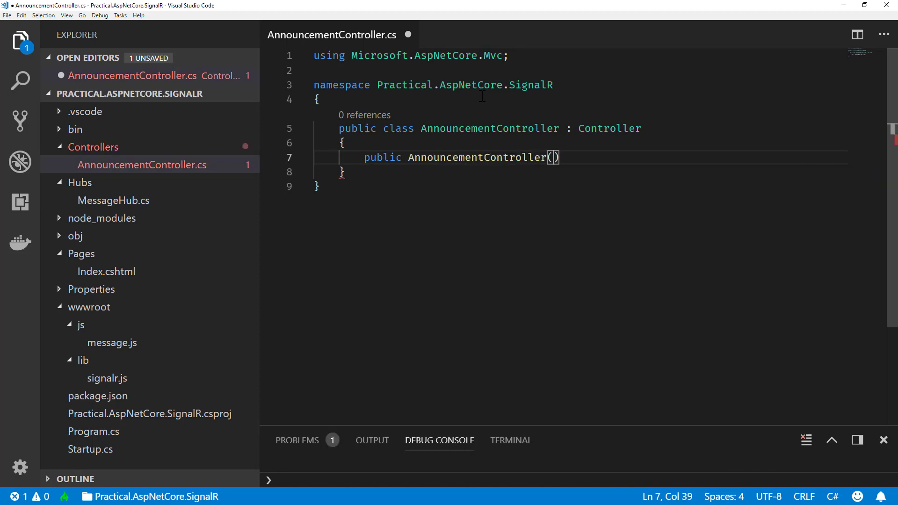
pyautogui.write('IHub')
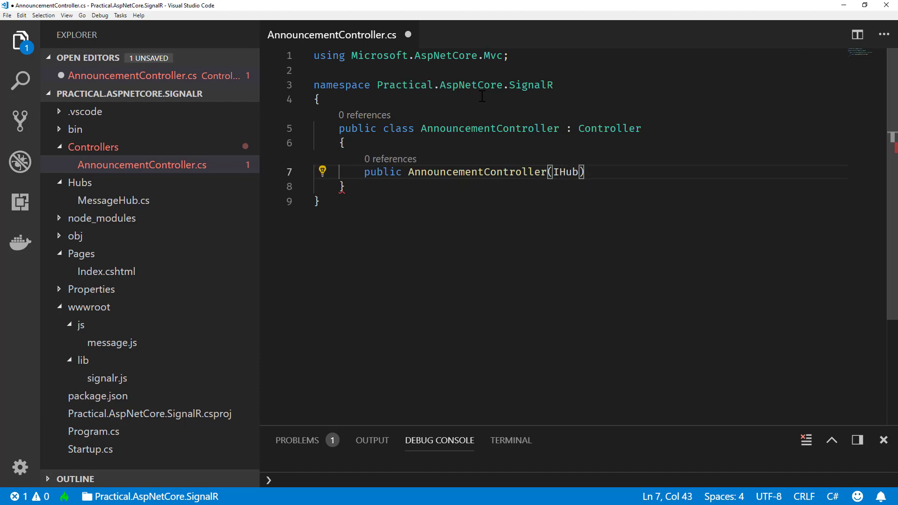
pyautogui.write('Context<')
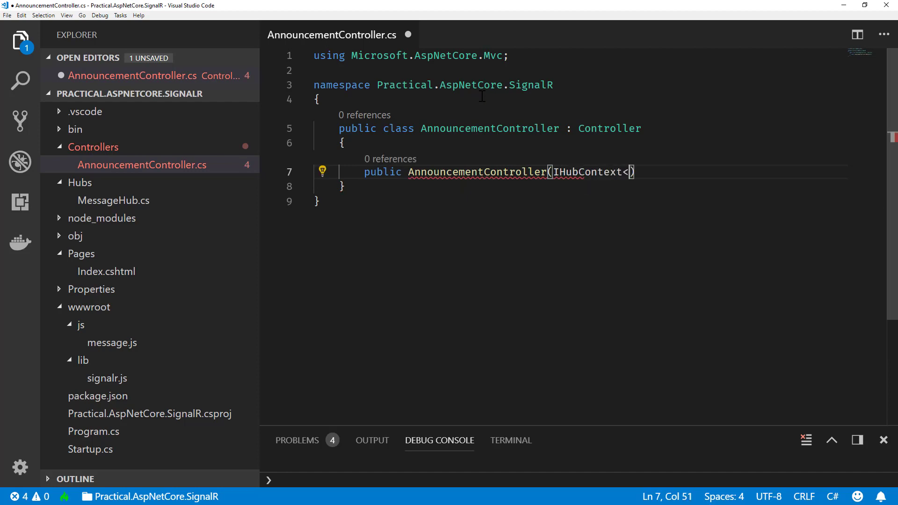
pyautogui.write('MessageHub> hu')
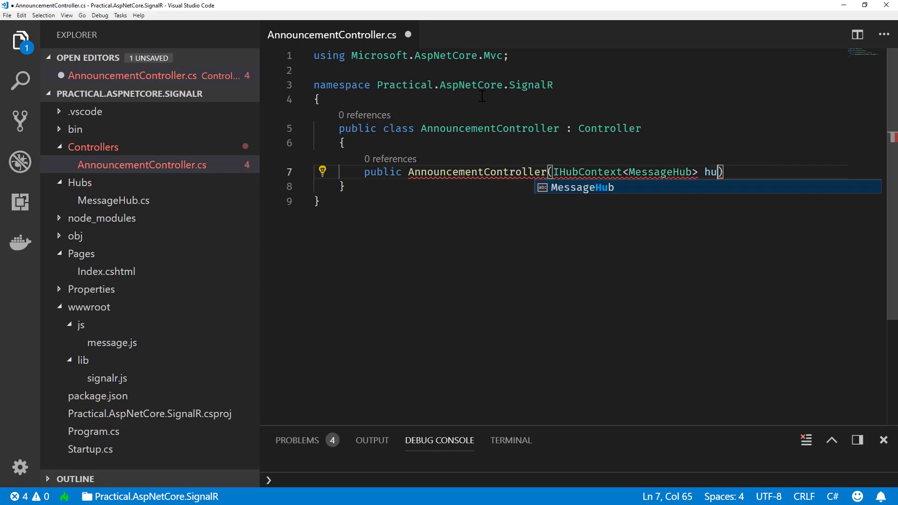
pyautogui.write('bContext')
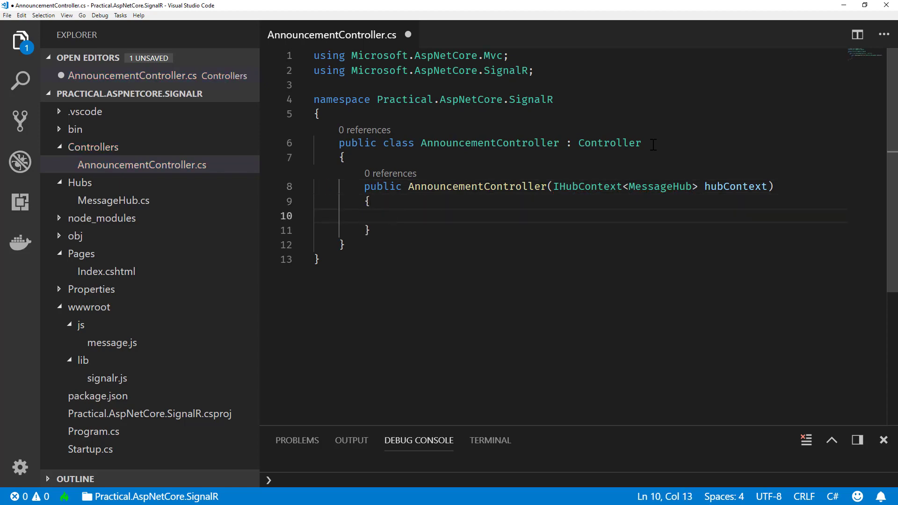
pyautogui.write('_hub = h')
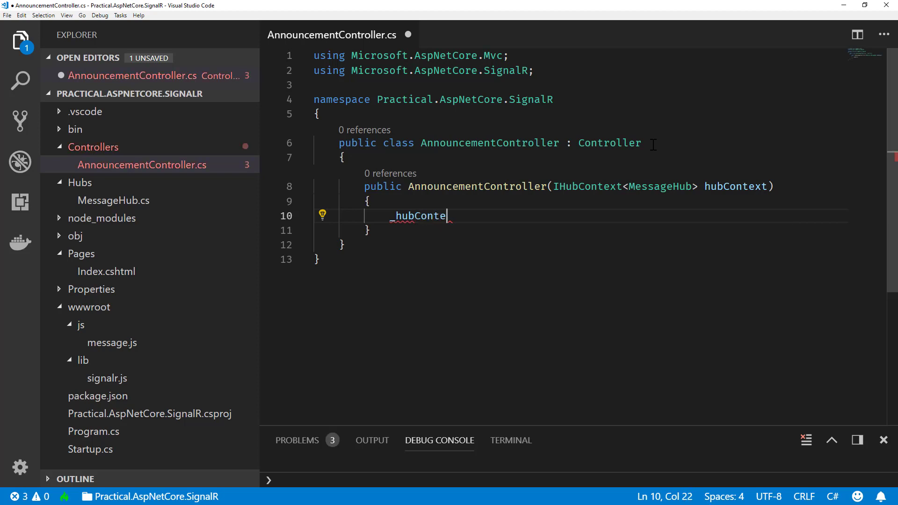
pyautogui.write('xt = hubContext;')
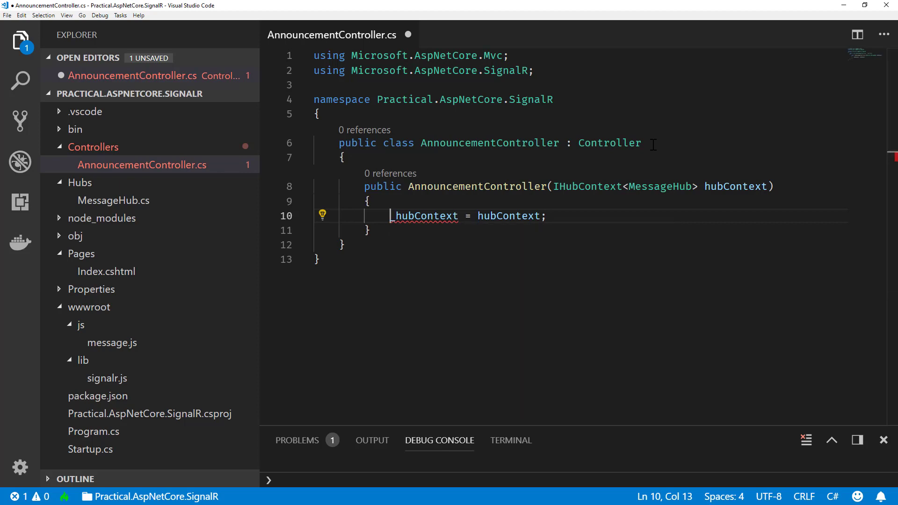
pyautogui.write('private IHubContext<MessageHub> _hubContext;')
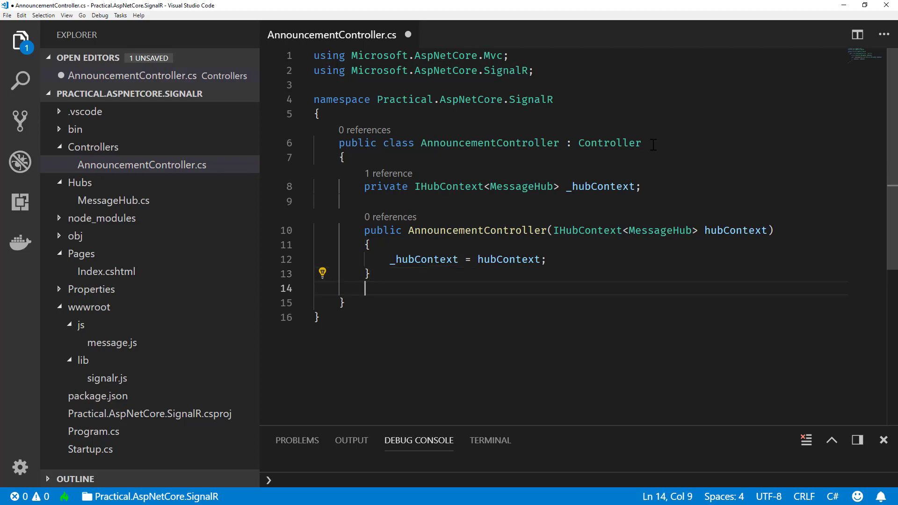
# - Add public IActionResult Index() returning View(), decorated with [HttpGet("/announcement")]
pyautogui.write('public I')
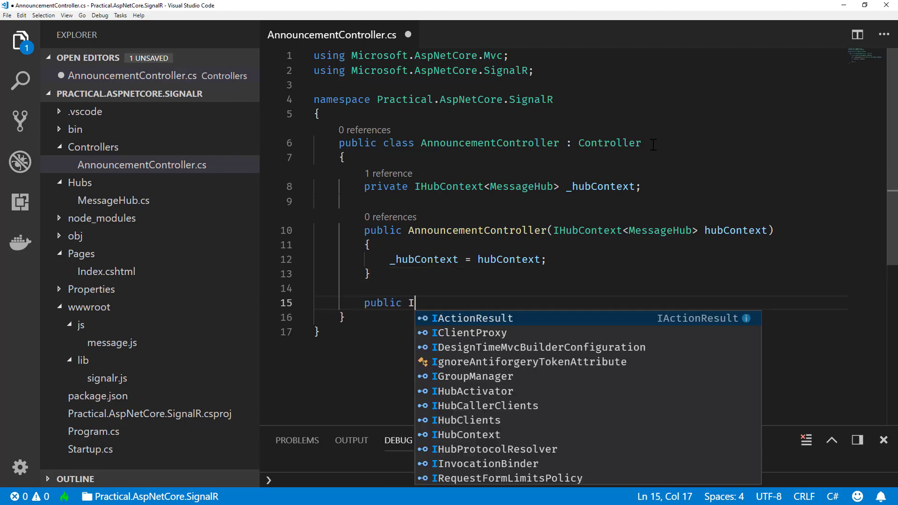
pyautogui.press('Tab')
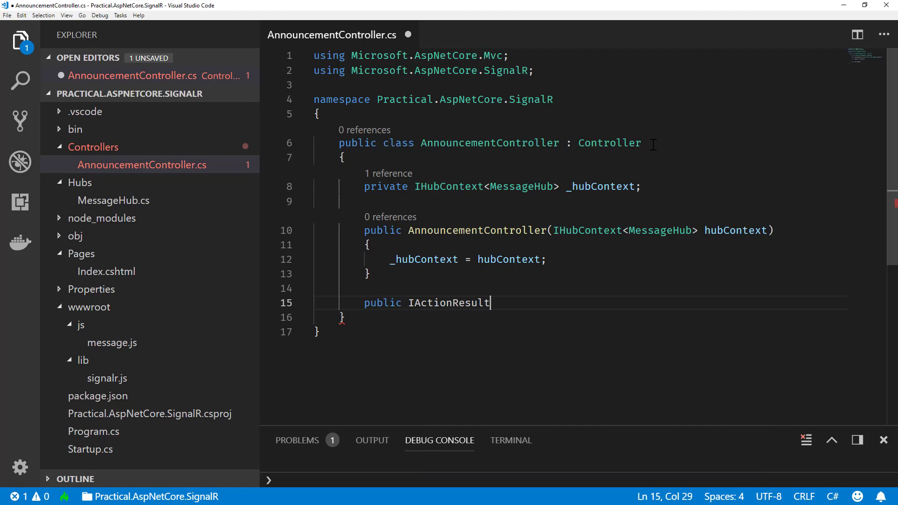
pyautogui.write('Index()')
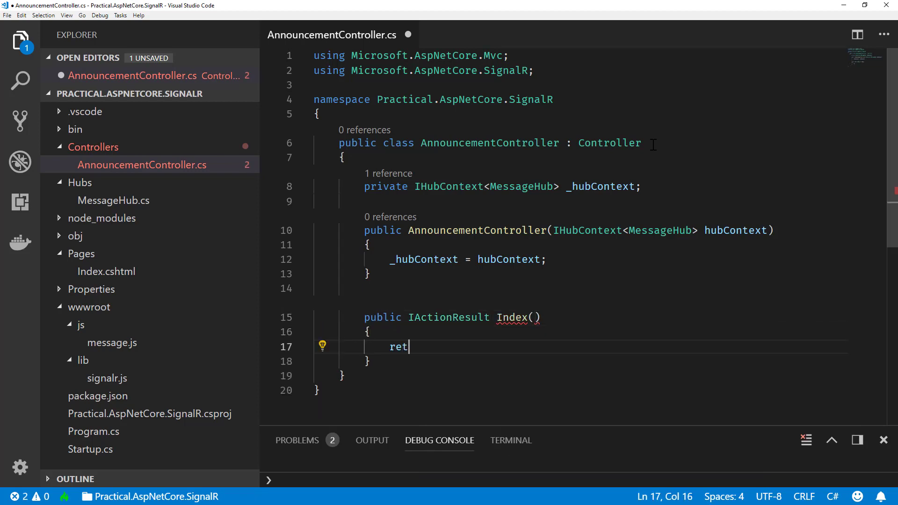
pyautogui.write('urn View();')
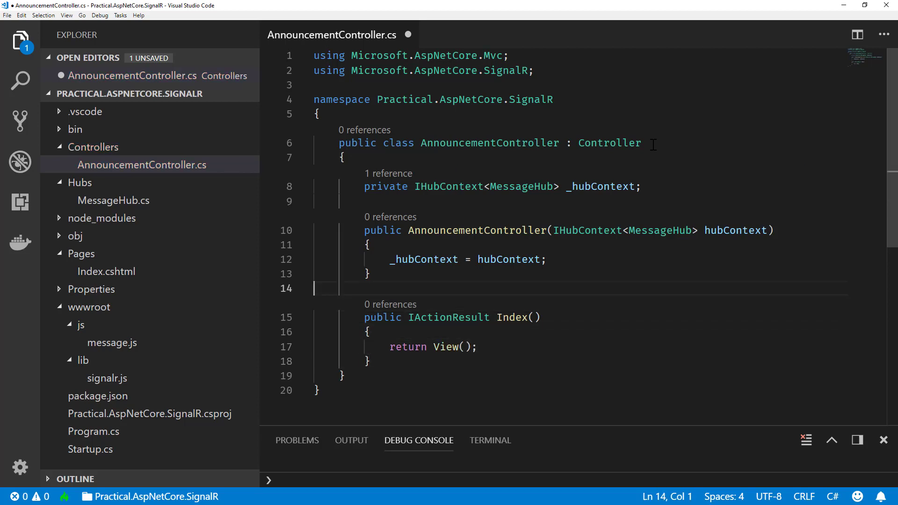
pyautogui.write('[]')
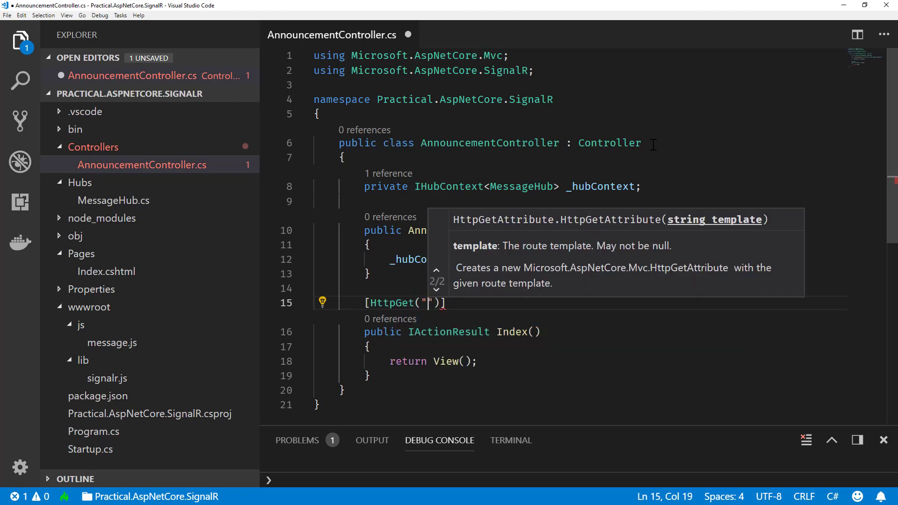
pyautogui.write('/announcement')
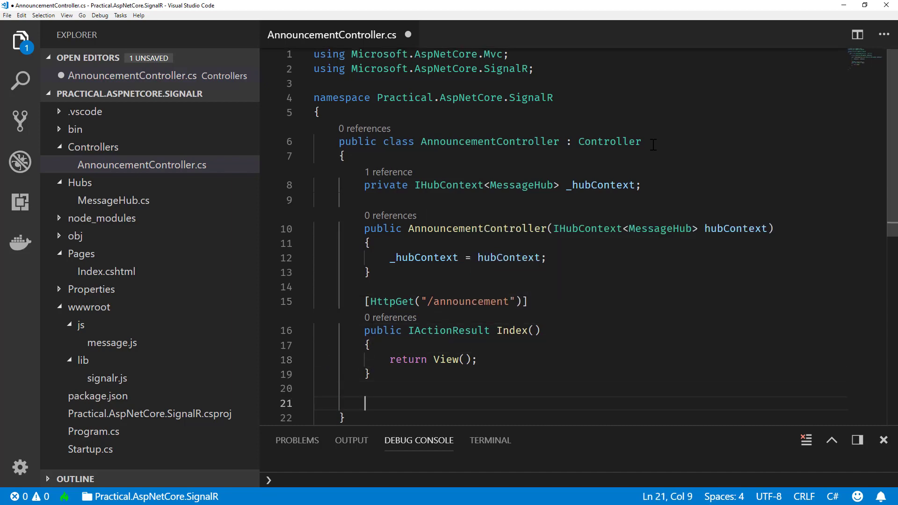
# - Write Post([FromForm] string message) calling _hubContext.Clients.All.SendAsync("ReceiveMessage", message)
pyautogui.write('public')
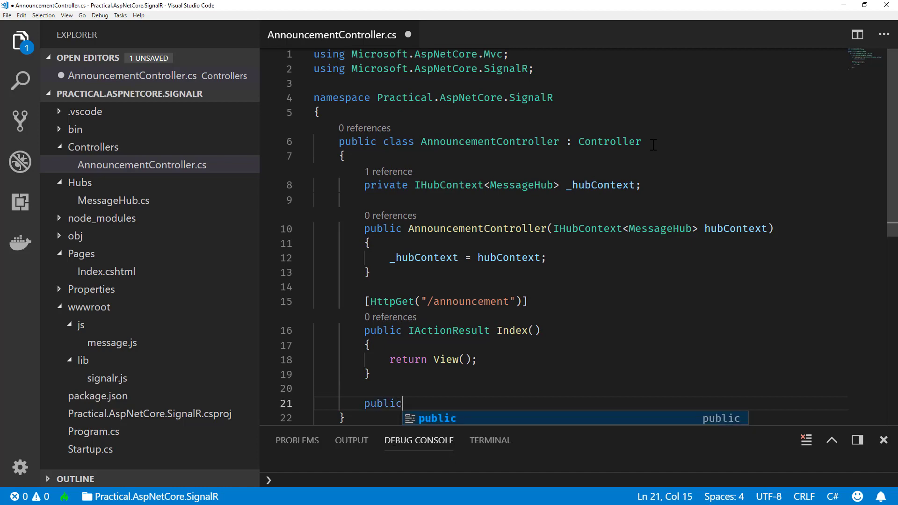
pyautogui.write('IActionResult')
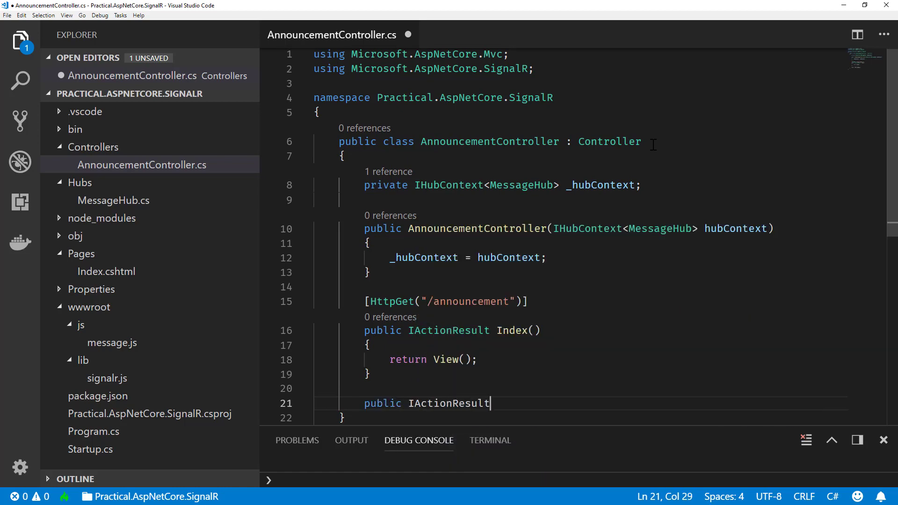
pyautogui.write('Post([')
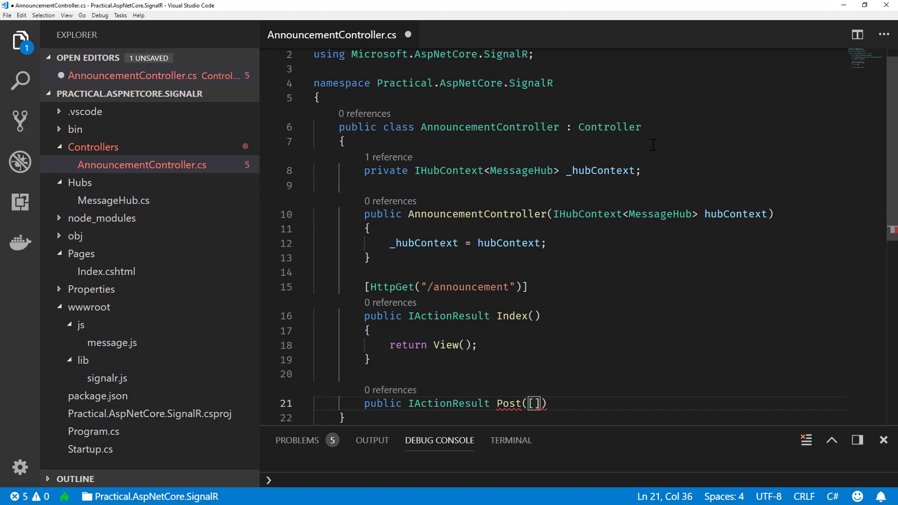
pyautogui.write('FromForm')
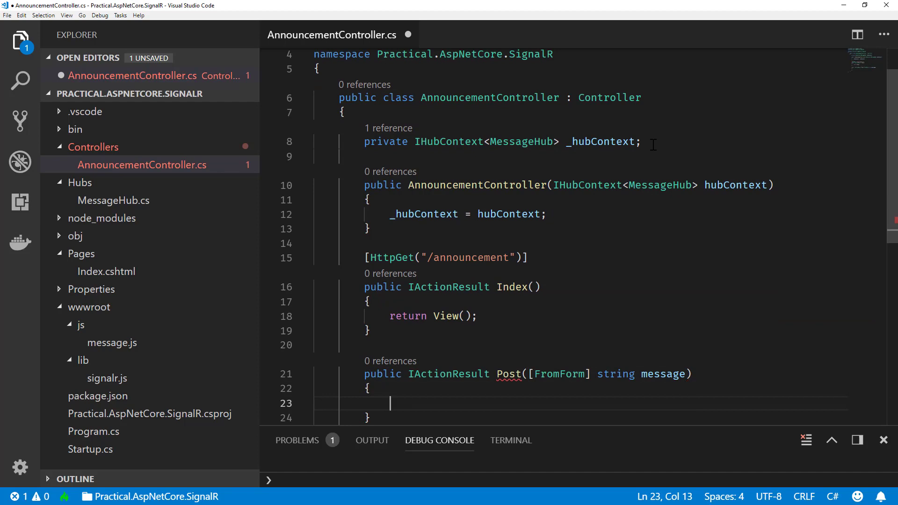
pyautogui.write('_hubContext.')
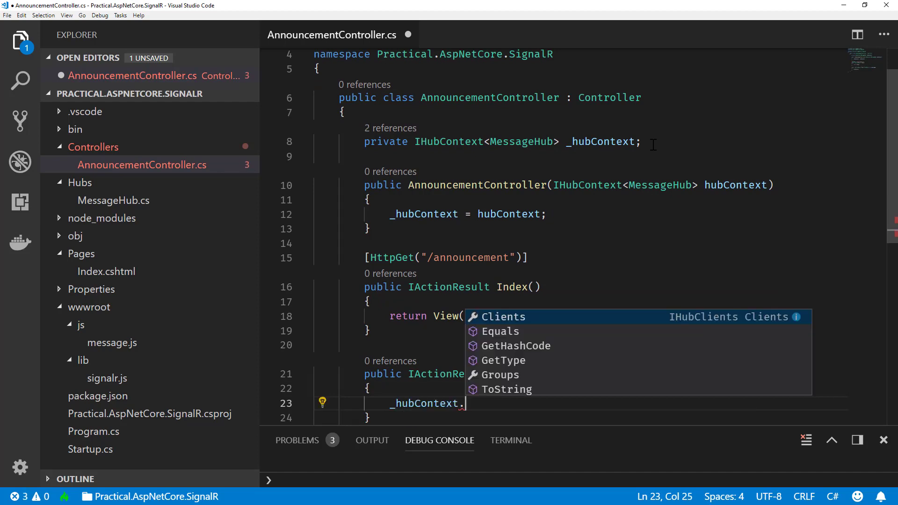
pyautogui.write('Clients.')
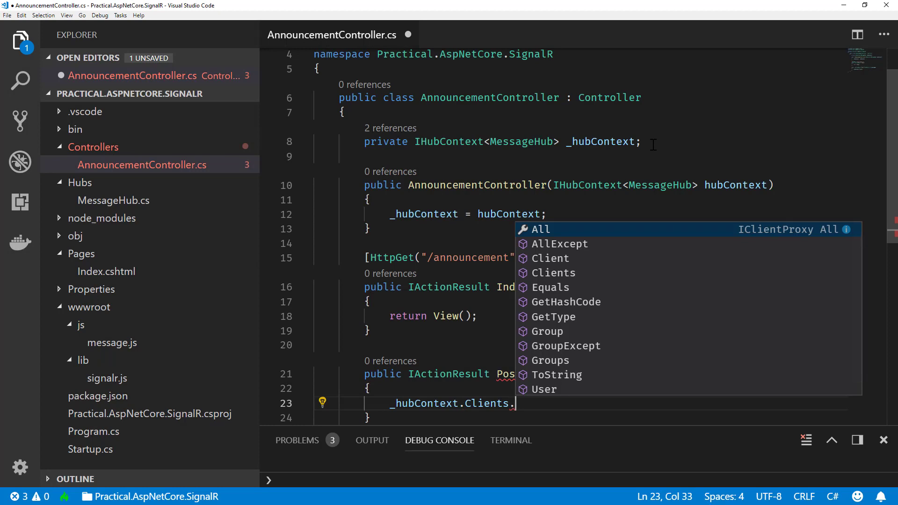
pyautogui.write('All.se')
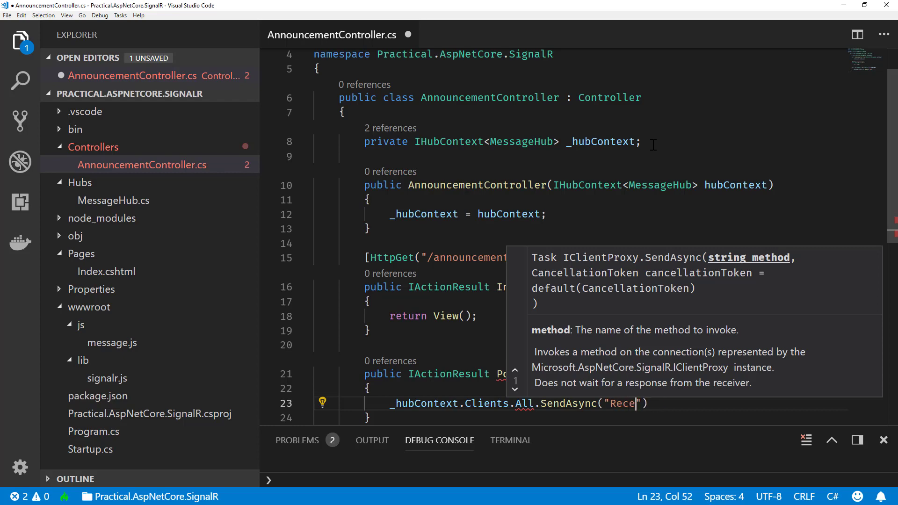
pyautogui.write('iveMessage", message')
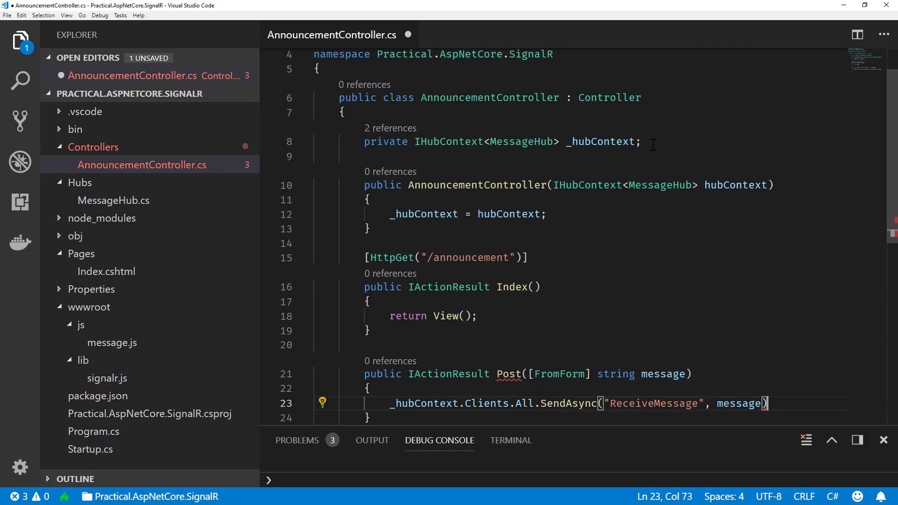
pyautogui.write(';')
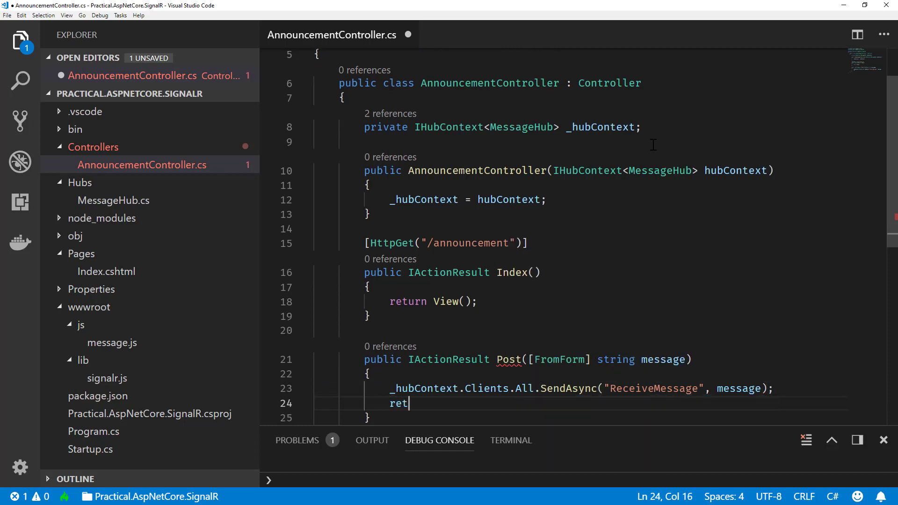
# - Return RedirectToAction("Index"), add [HttpPost("/announcement")], and await the SendAsync call
pyautogui.write('urn RedirectToAction("In"')
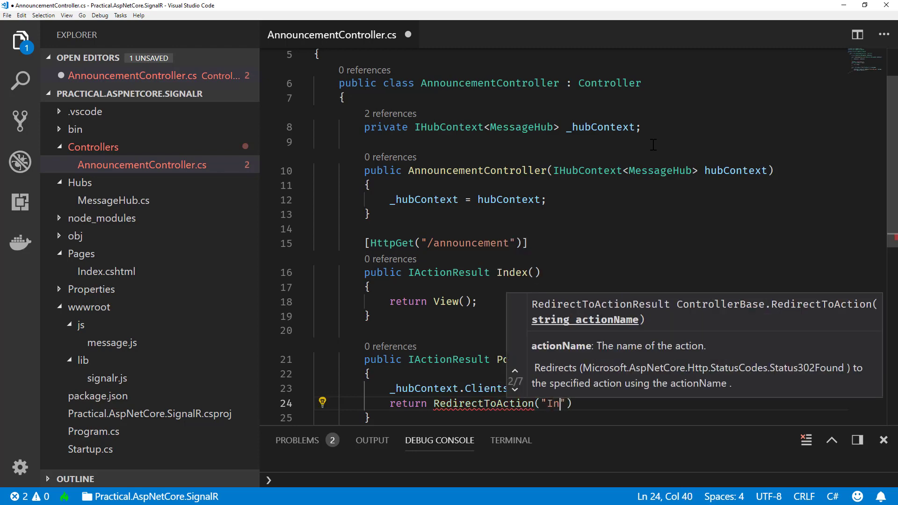
pyautogui.write('dex')
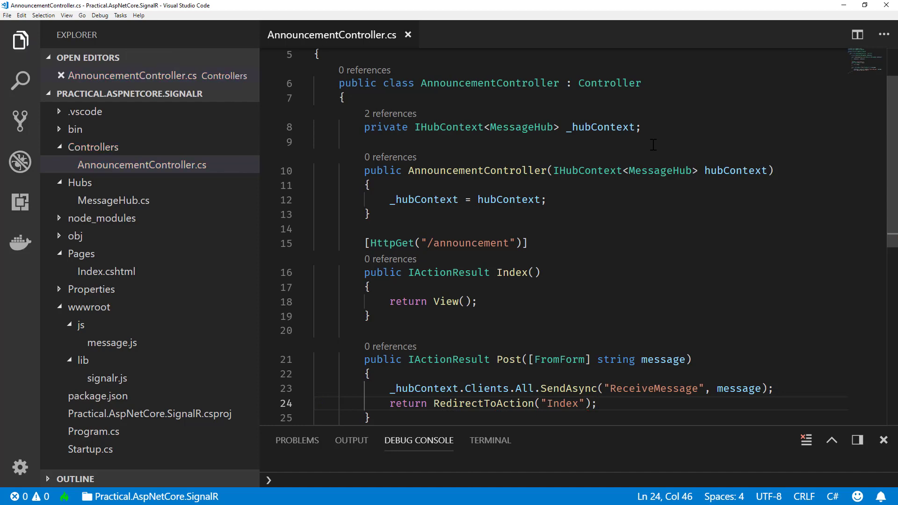
pyautogui.write('[HttpPost("/announcement"')
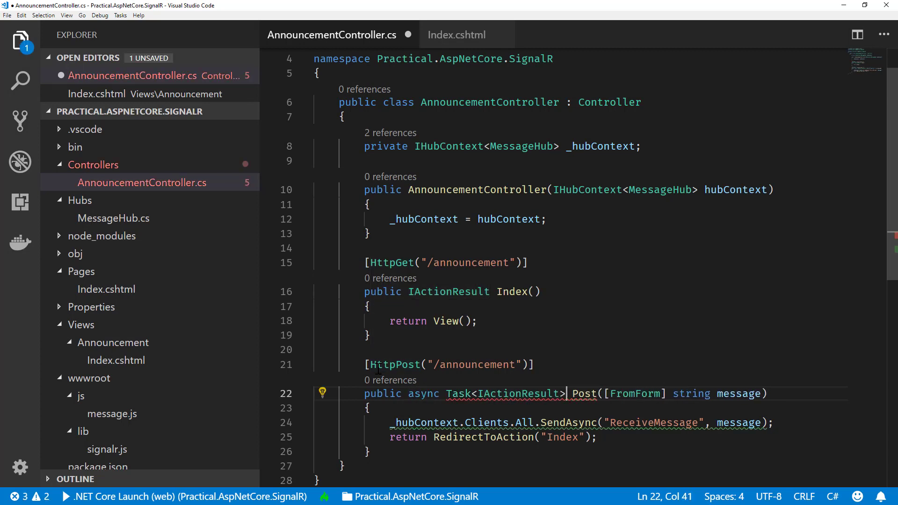
pyautogui.write('await')
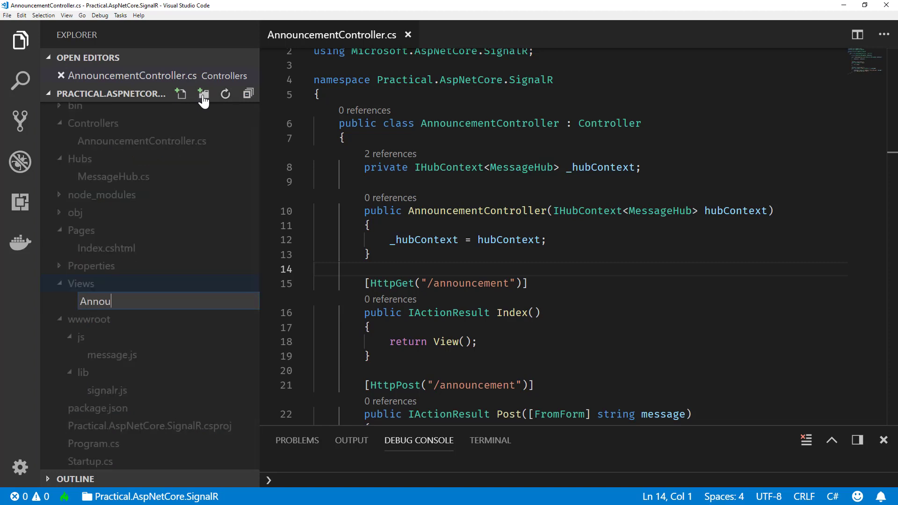
# - Create a Views/Announcement folder holding a new Index.cshtml file
pyautogui.press('Enter')
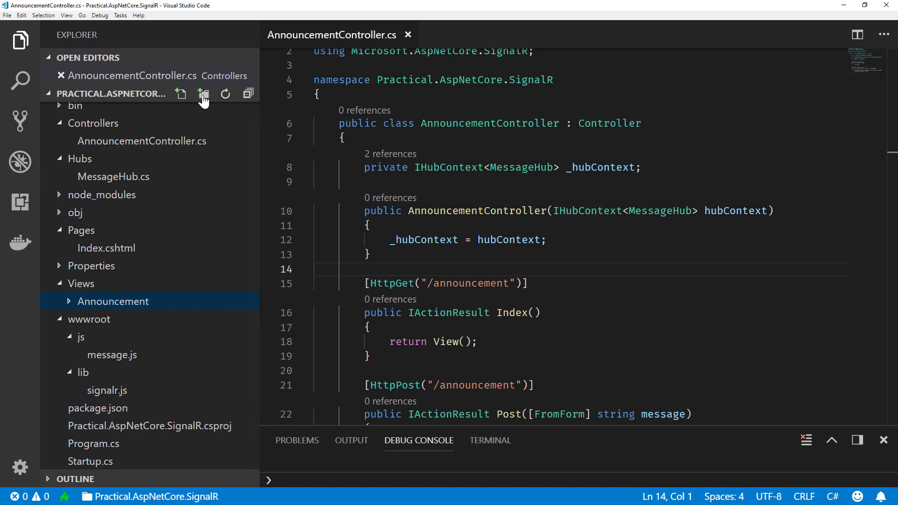
pyautogui.click(203, 93)
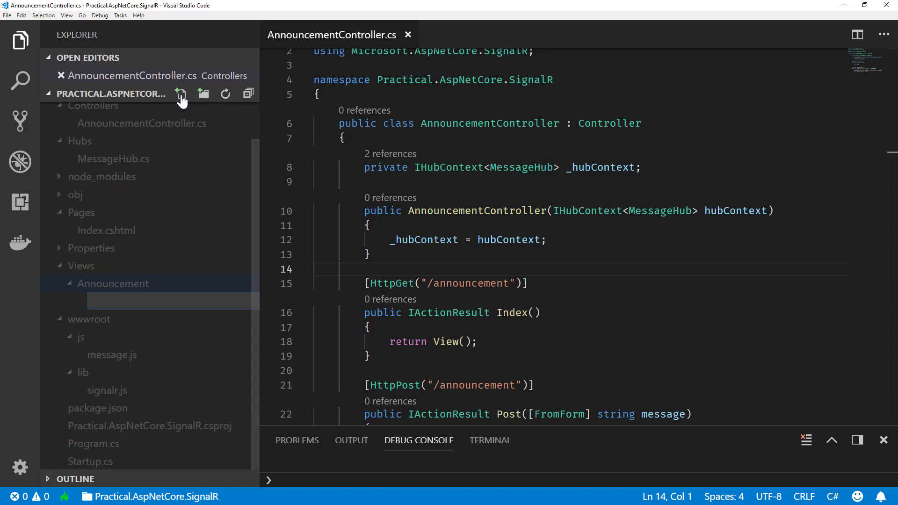
pyautogui.write('Index.c')
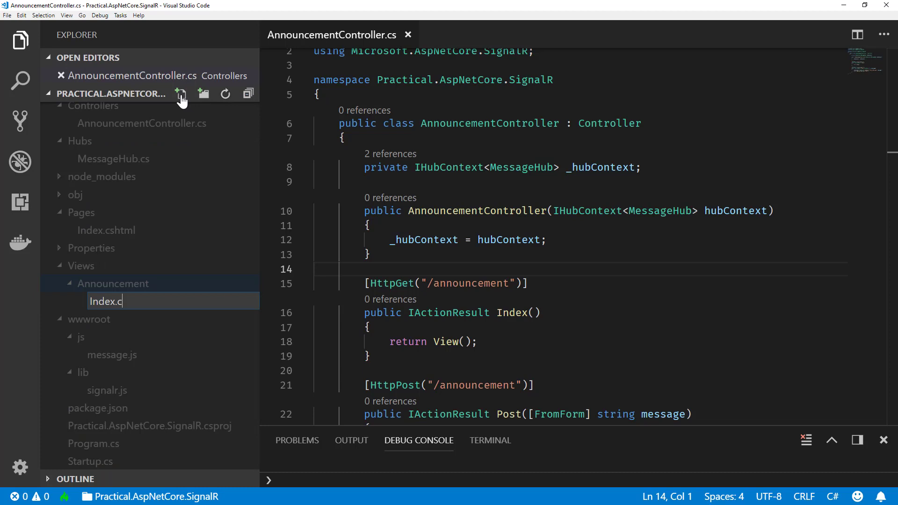
pyautogui.press('Enter')
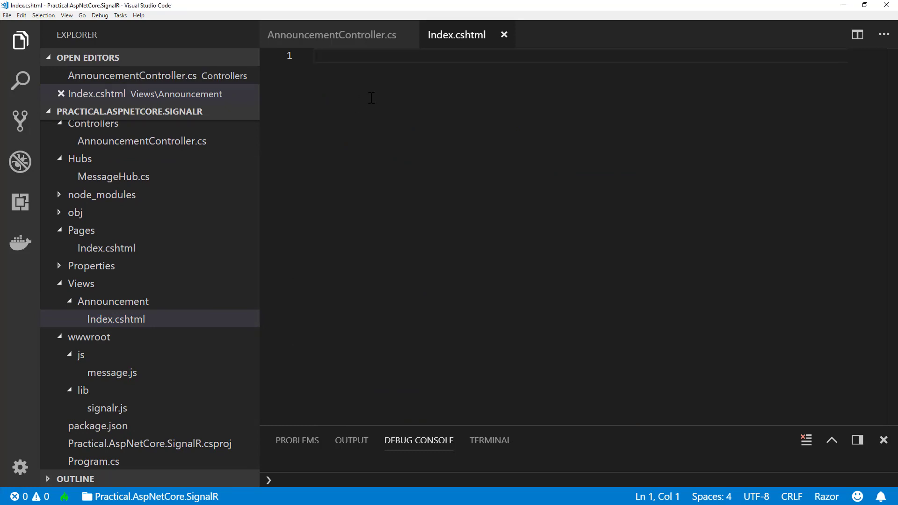
pyautogui.write('@addTagHelp')
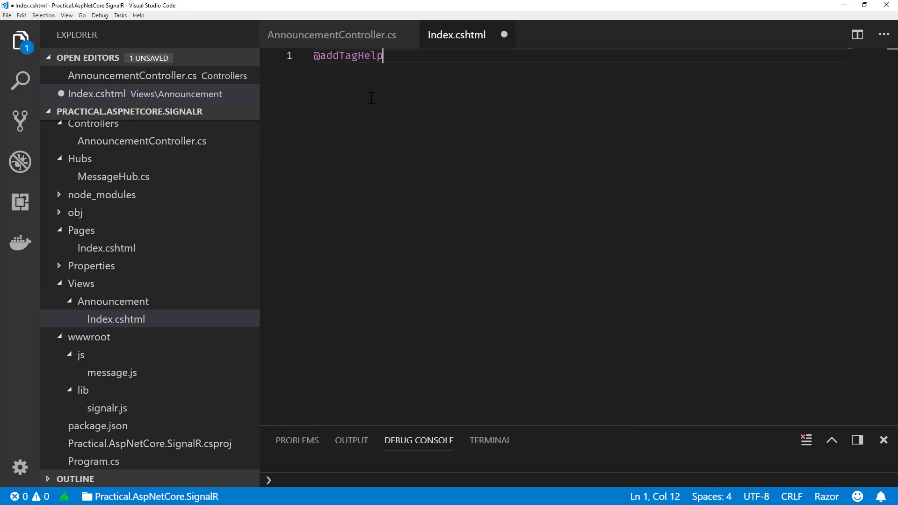
pyautogui.write('er *')
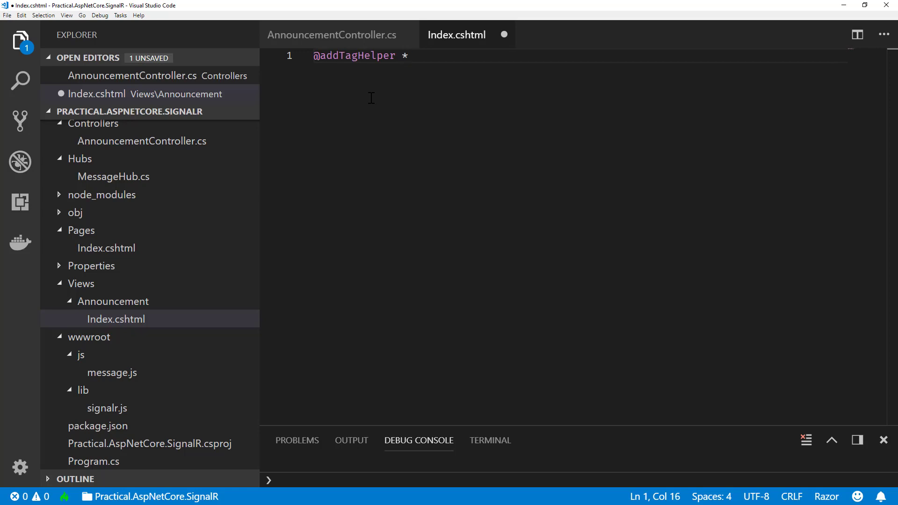
pyautogui.write(', Microsoft')
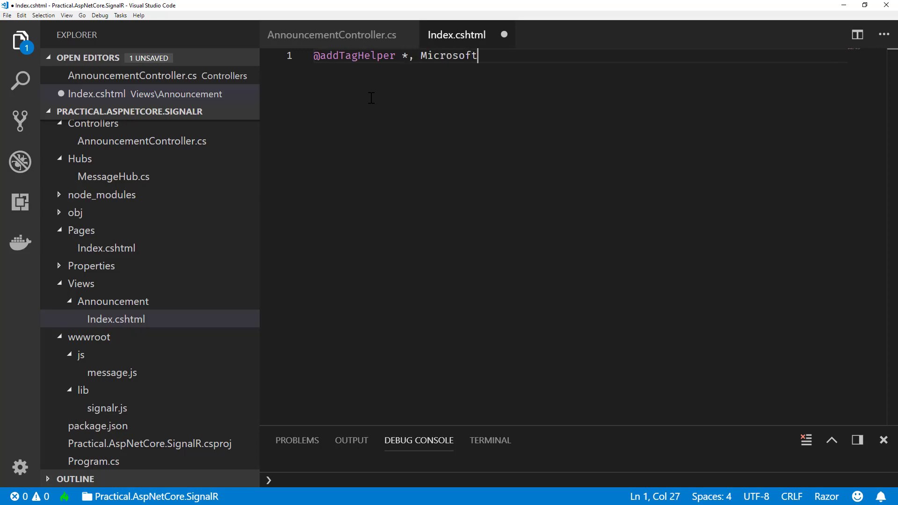
pyautogui.write('.AspNetCore')
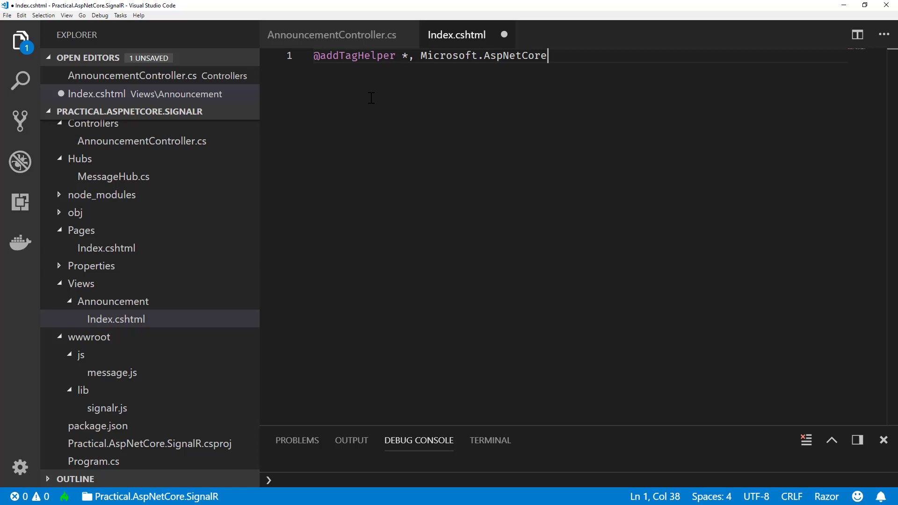
pyautogui.write('.Mvc.')
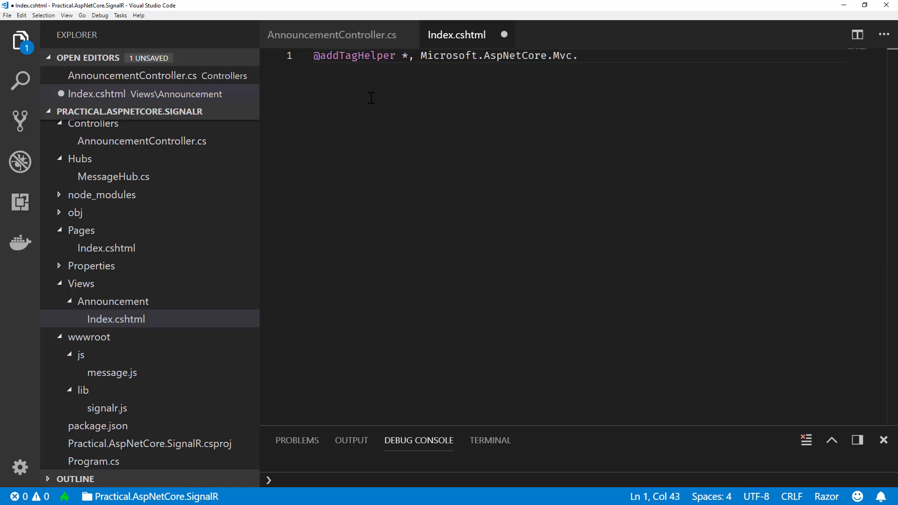
pyautogui.write('TagH')
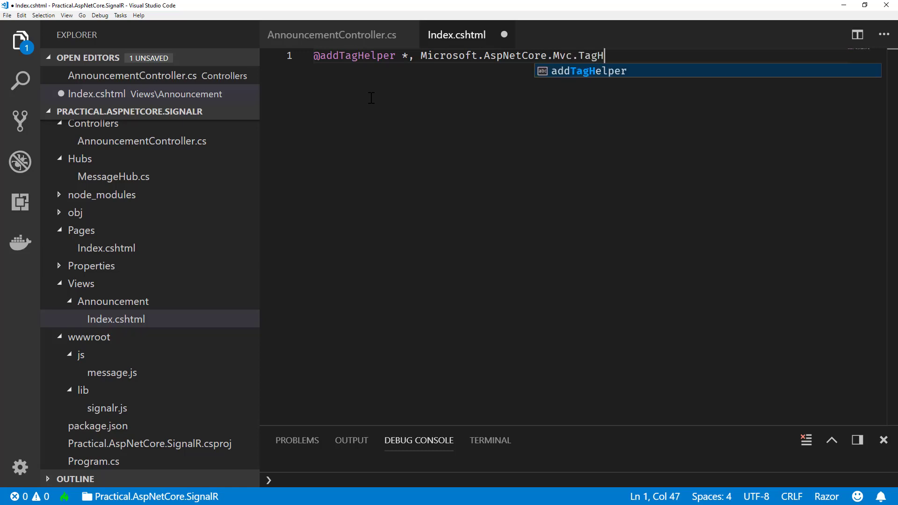
pyautogui.press('enter')
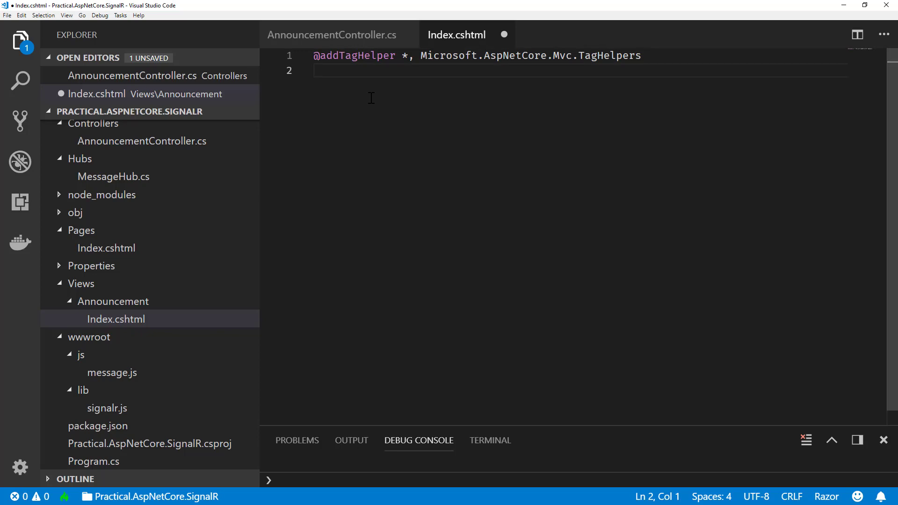
pyautogui.write('<html>')
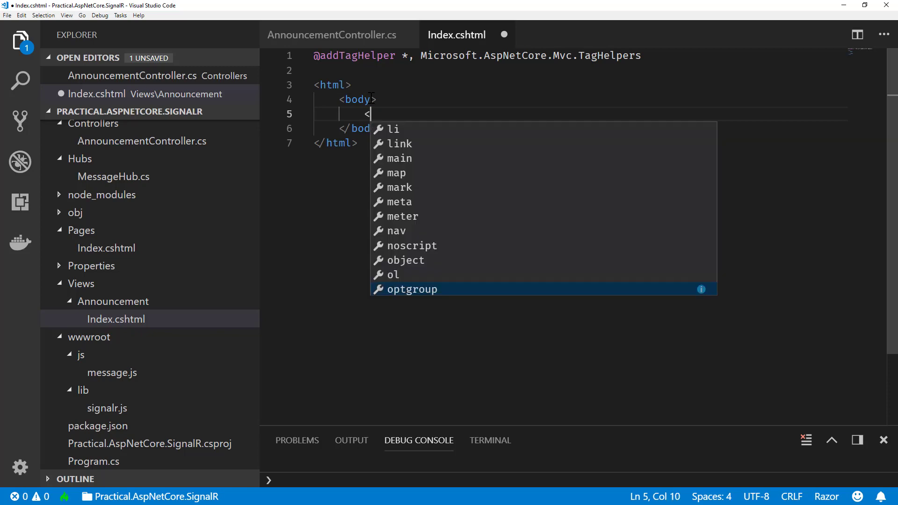
# - Add a POST form to Announcement/Post with a 'message' textarea and Send submit input, and save
pyautogui.write('form asp-controller="An')
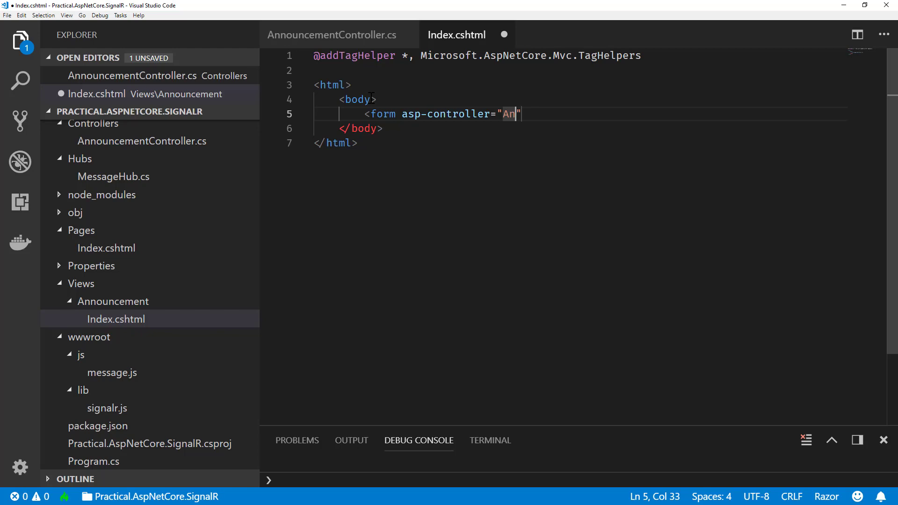
pyautogui.write('nouncement')
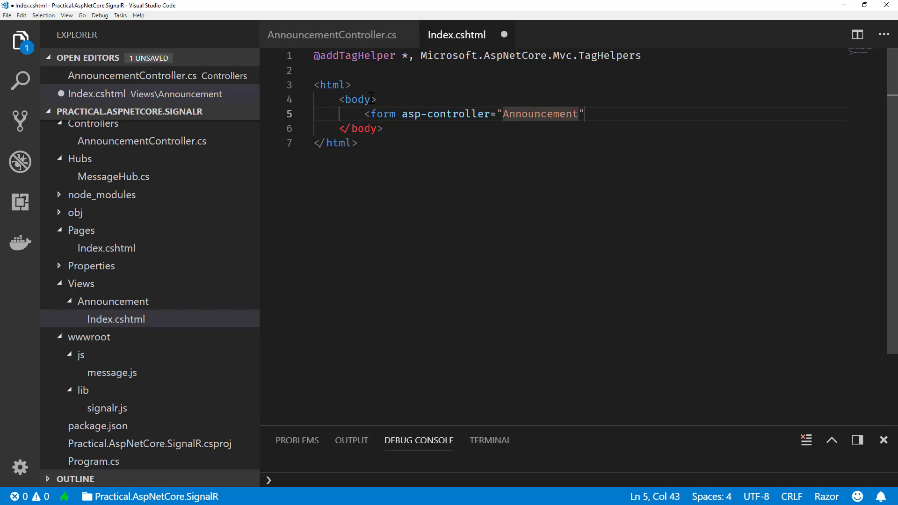
pyautogui.write('asp-action=""')
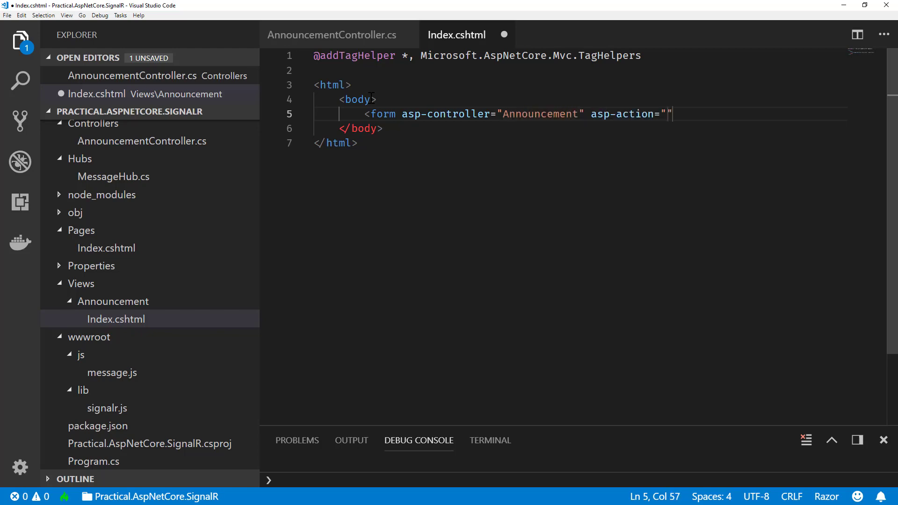
pyautogui.write('Post')
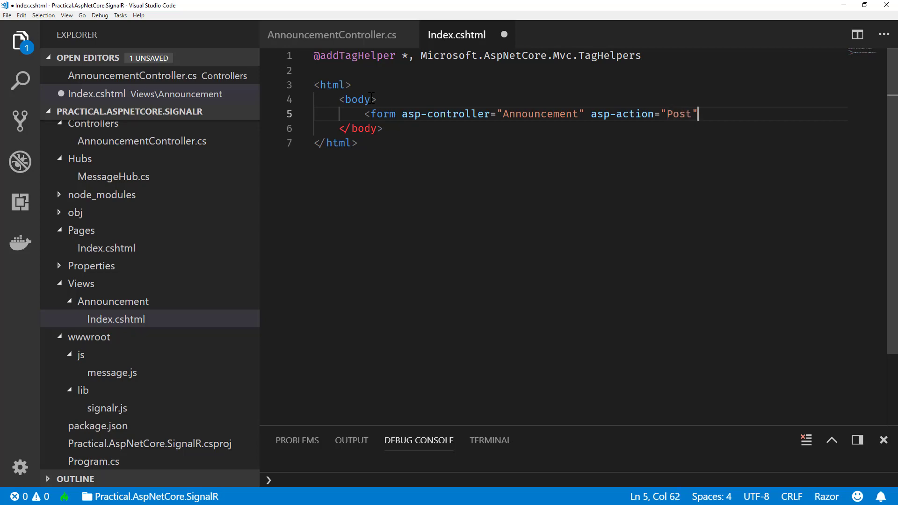
pyautogui.write('method=""')
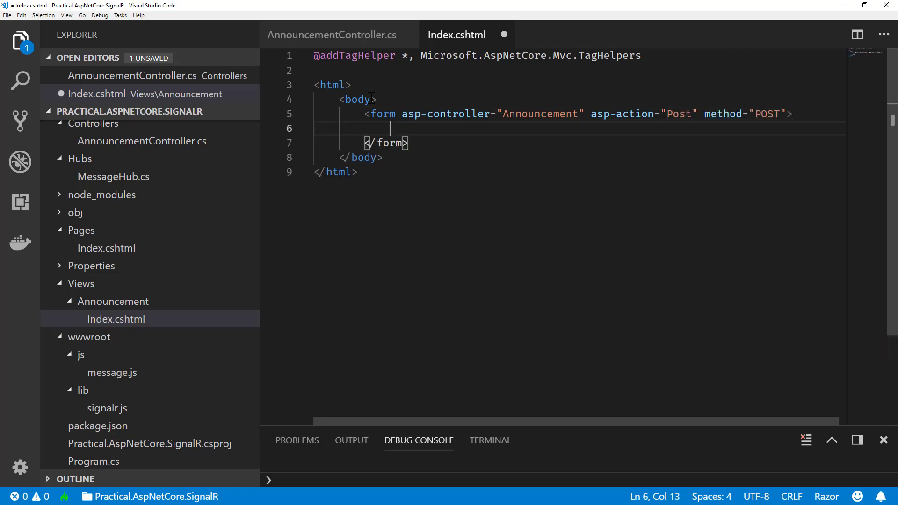
pyautogui.write('<tex')
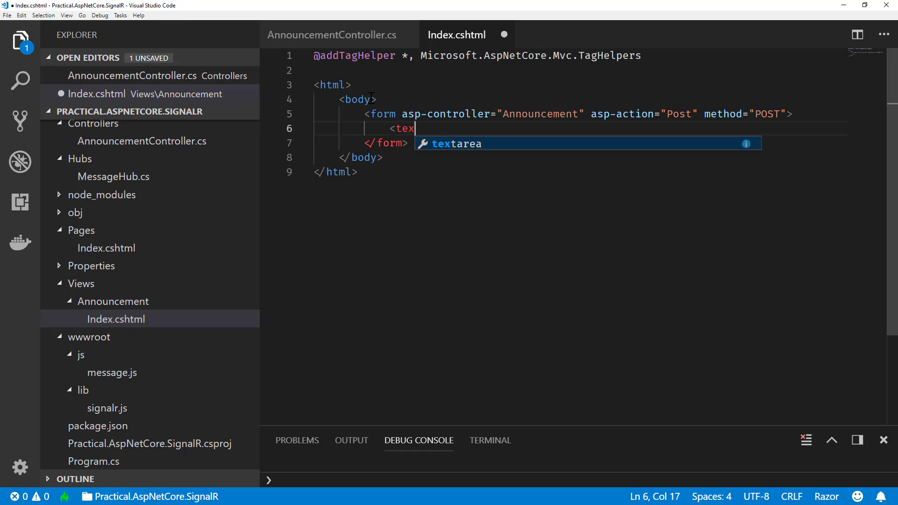
pyautogui.write('tarea name')
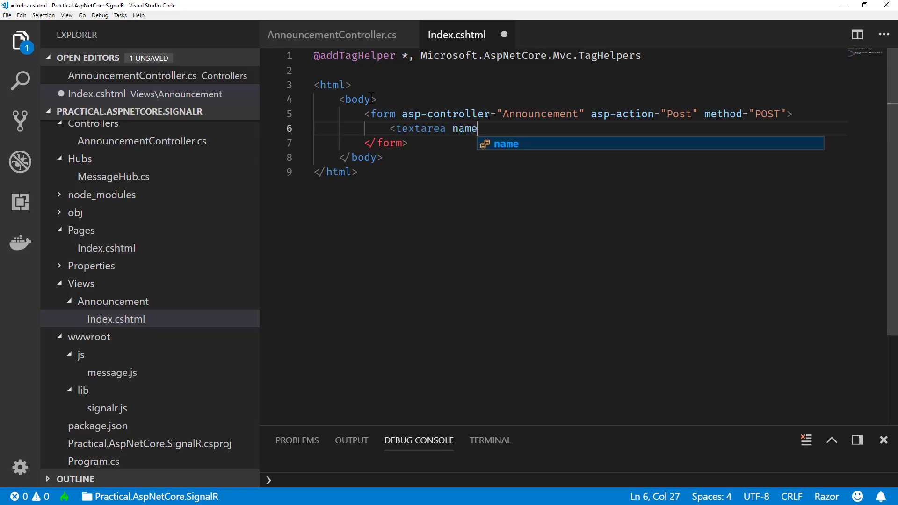
pyautogui.write('="message"></textarea>')
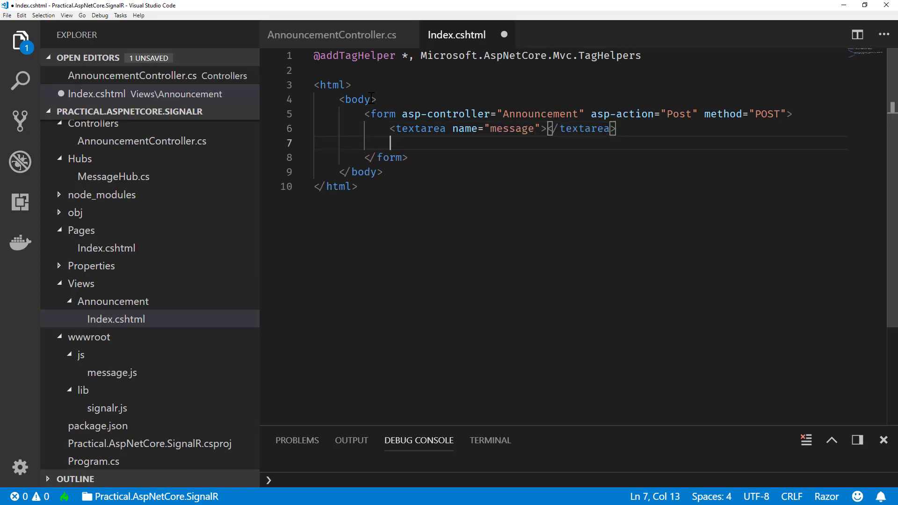
pyautogui.write('<input type=')
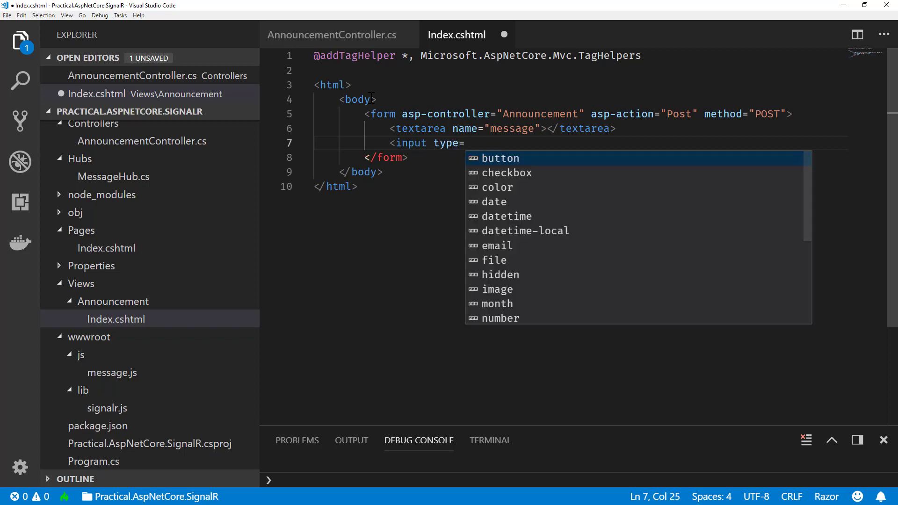
pyautogui.write('"submit" value="Send">')
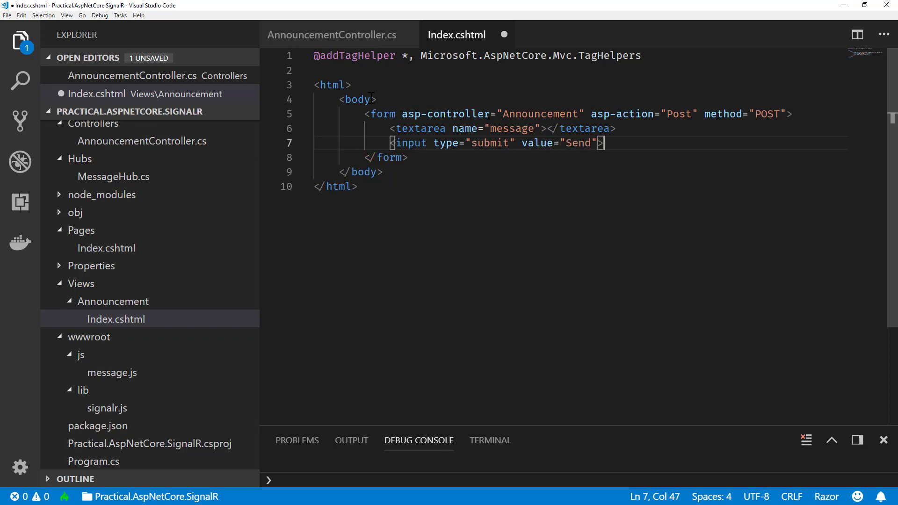
pyautogui.press('ctrl+s')
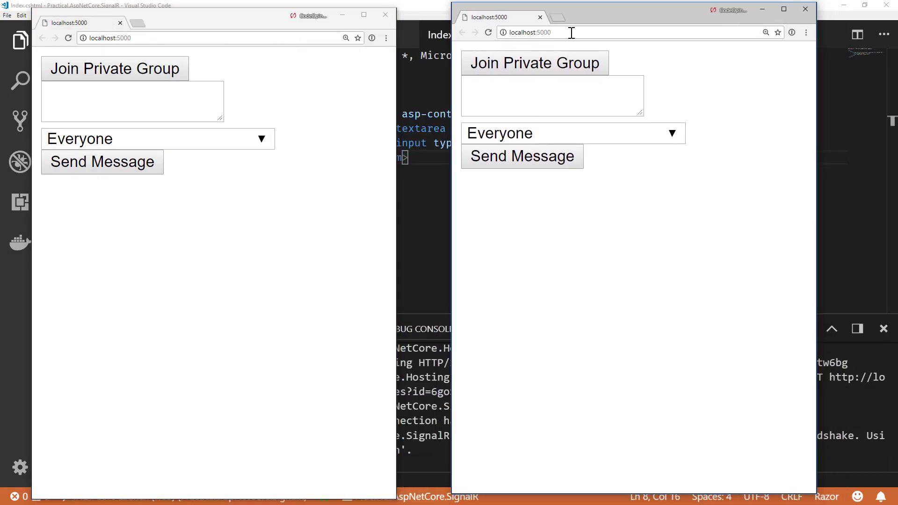
# - Send 'test' from localhost:5000/announcement, confirm it reaches the other window, then close Chrome
pyautogui.write('/announcement')
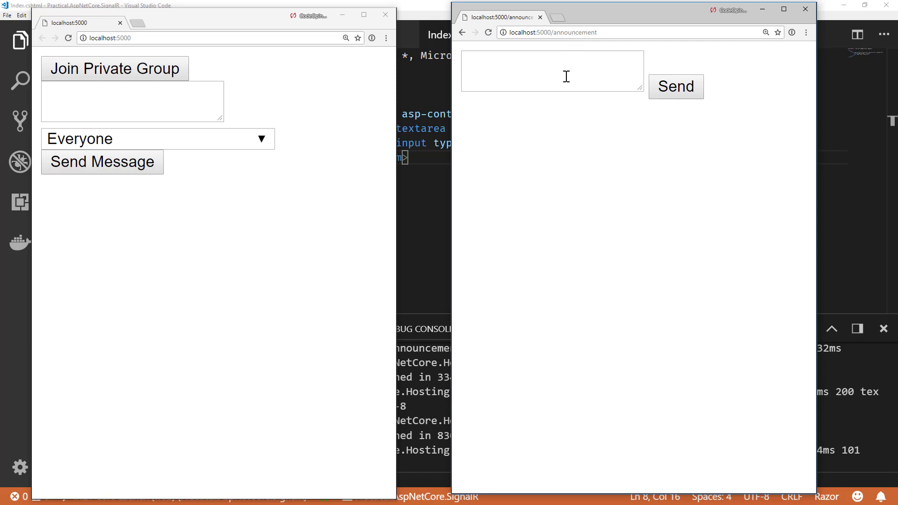
pyautogui.click(552, 71)
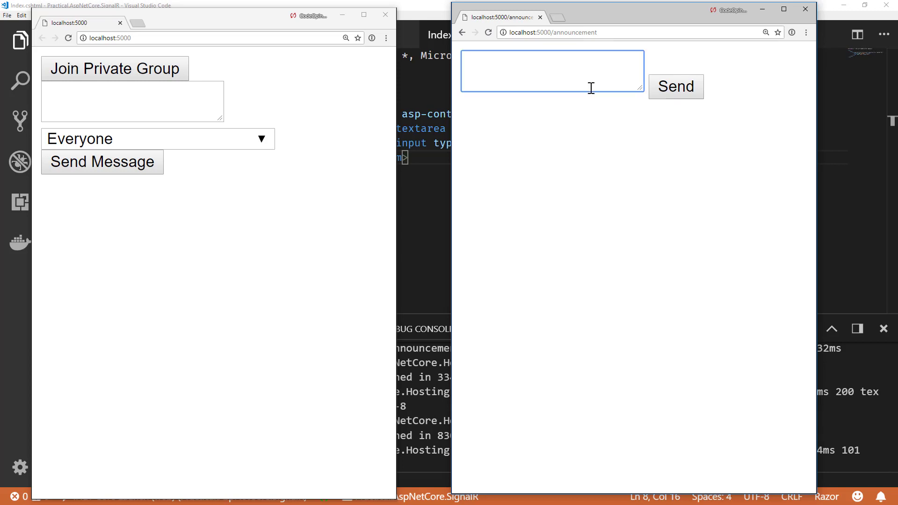
pyautogui.click(676, 86)
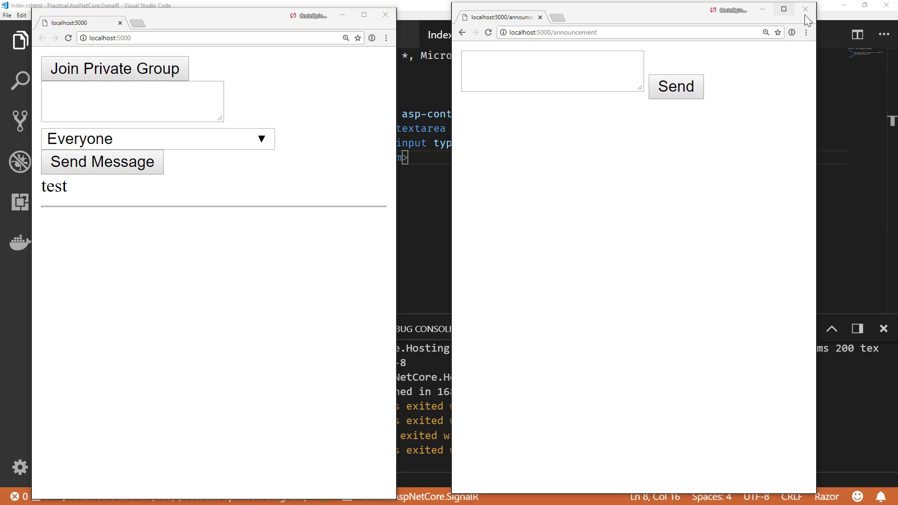
pyautogui.click(805, 9)
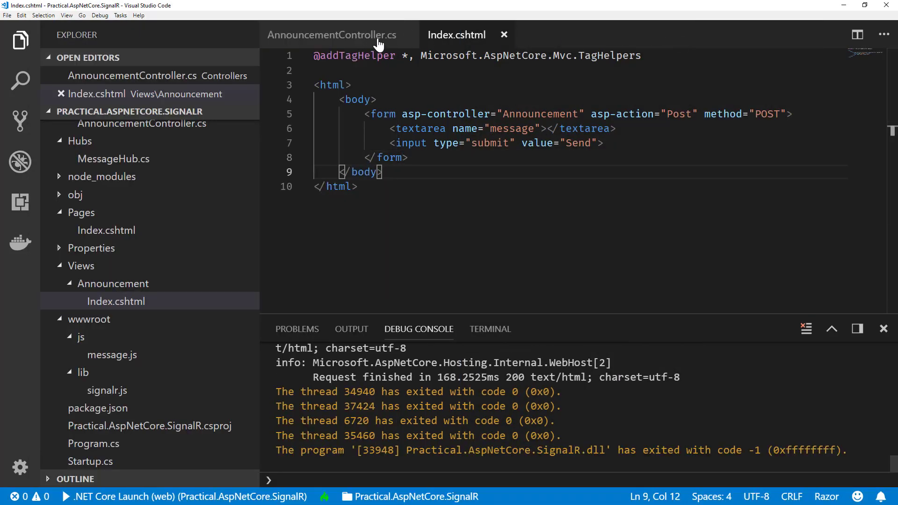
# - View the IHubContext definition, then return to the AnnouncementController.cs tab
pyautogui.click(331, 34)
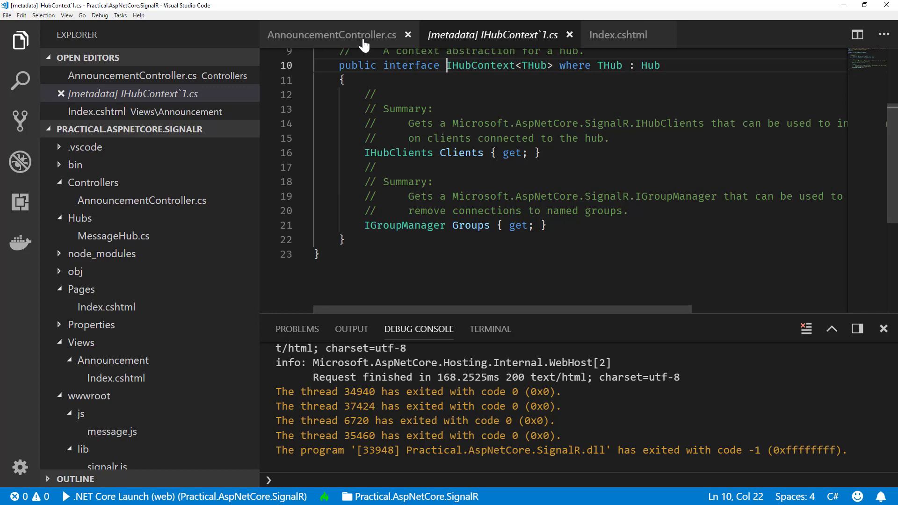
pyautogui.click(331, 34)
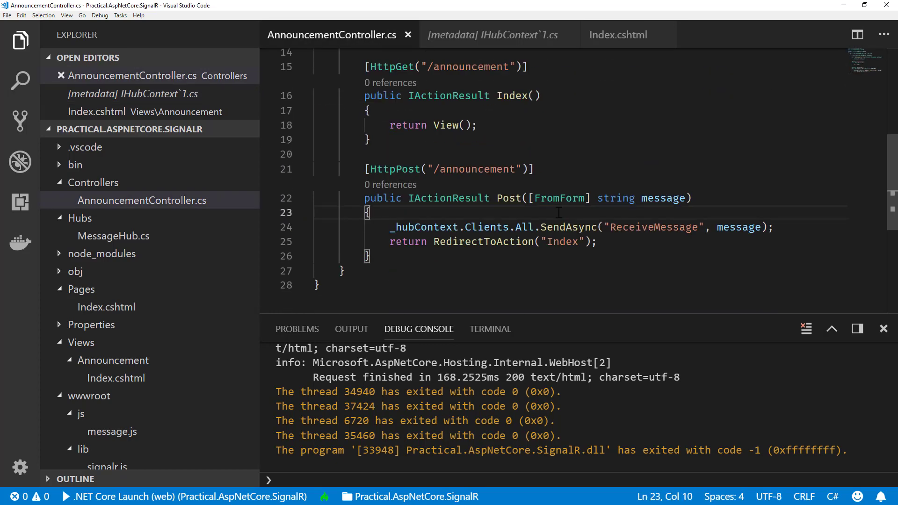
# - Delete 'All' from _hubContext.Clients.All.SendAsync to browse other recipient options
pyautogui.doubleClick(522, 227)
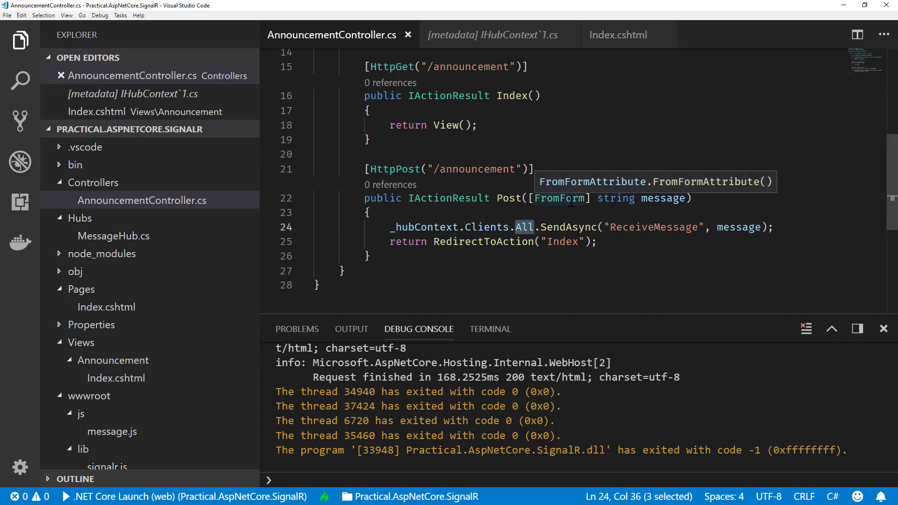
pyautogui.press('Backspace')
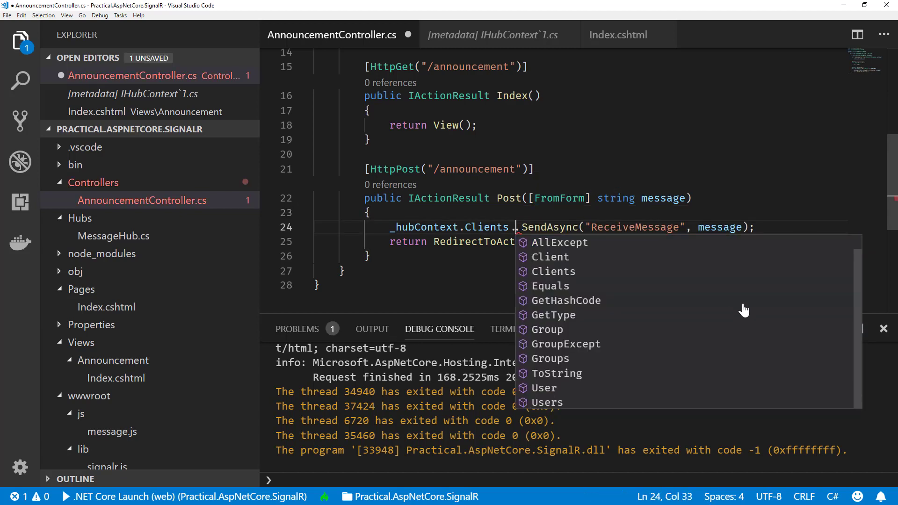
pyautogui.moveTo(801, 314)
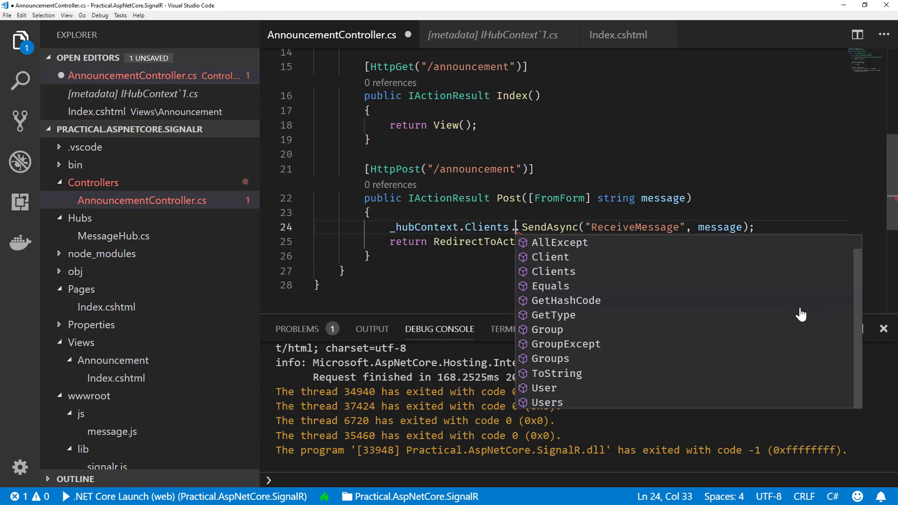